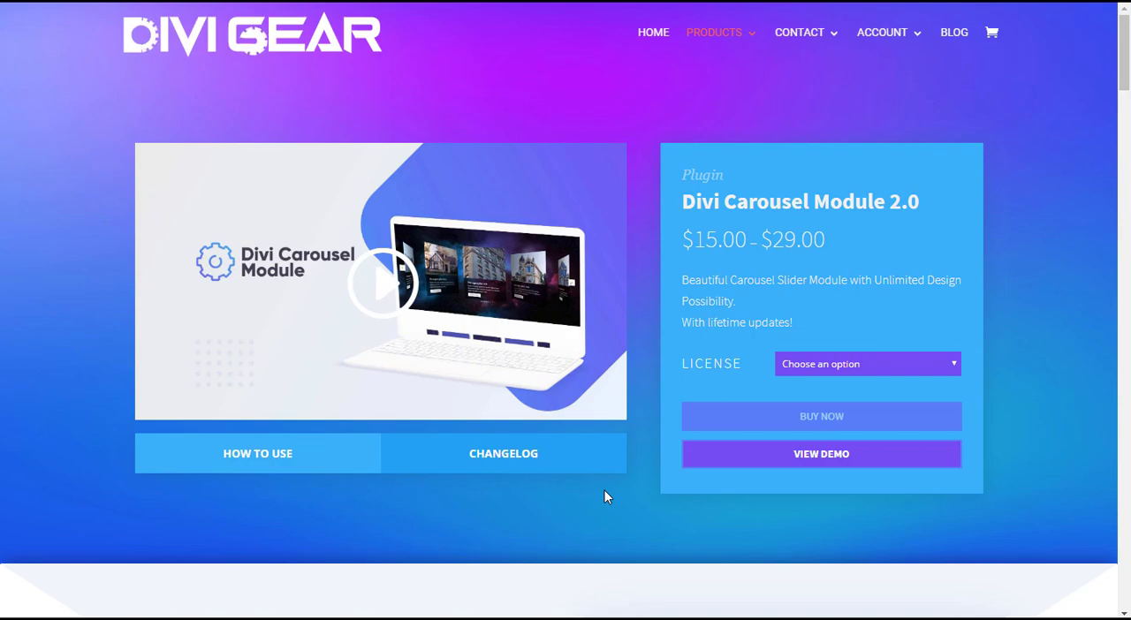
pyautogui.moveTo(601, 494)
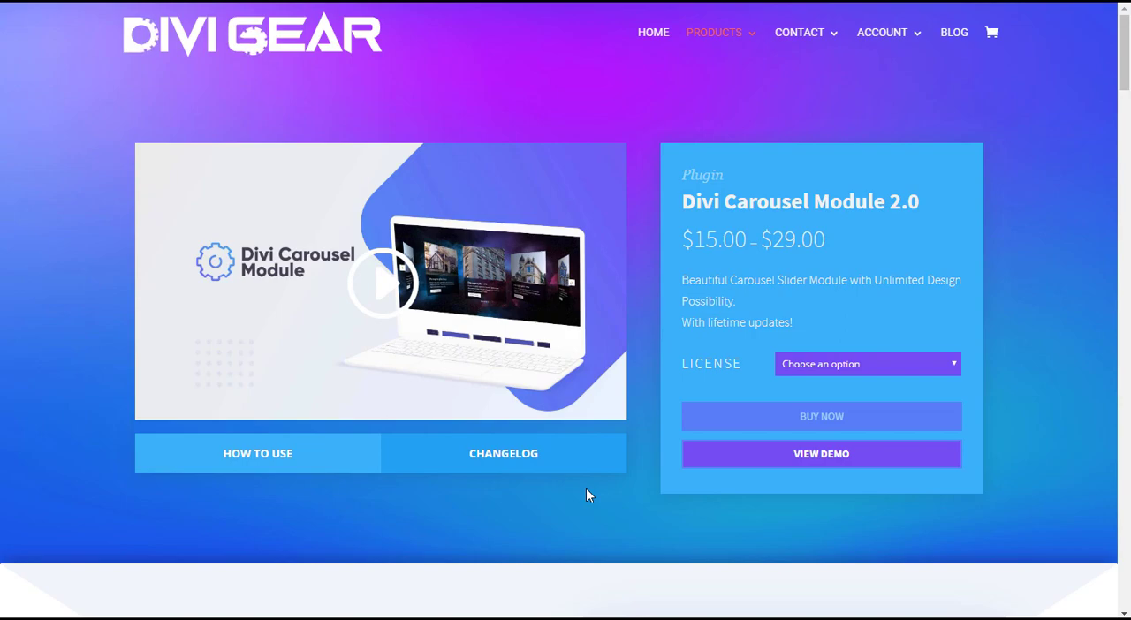
# Step: Look over the license options without choosing one, then go to the account login page
pyautogui.click(866, 364)
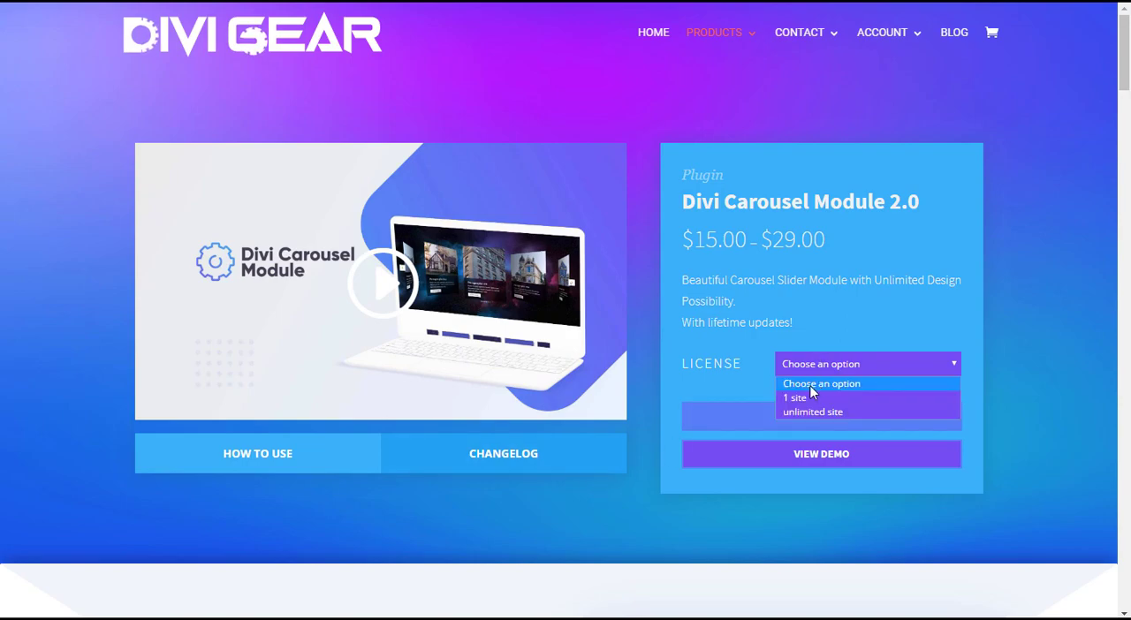
pyautogui.moveTo(812, 398)
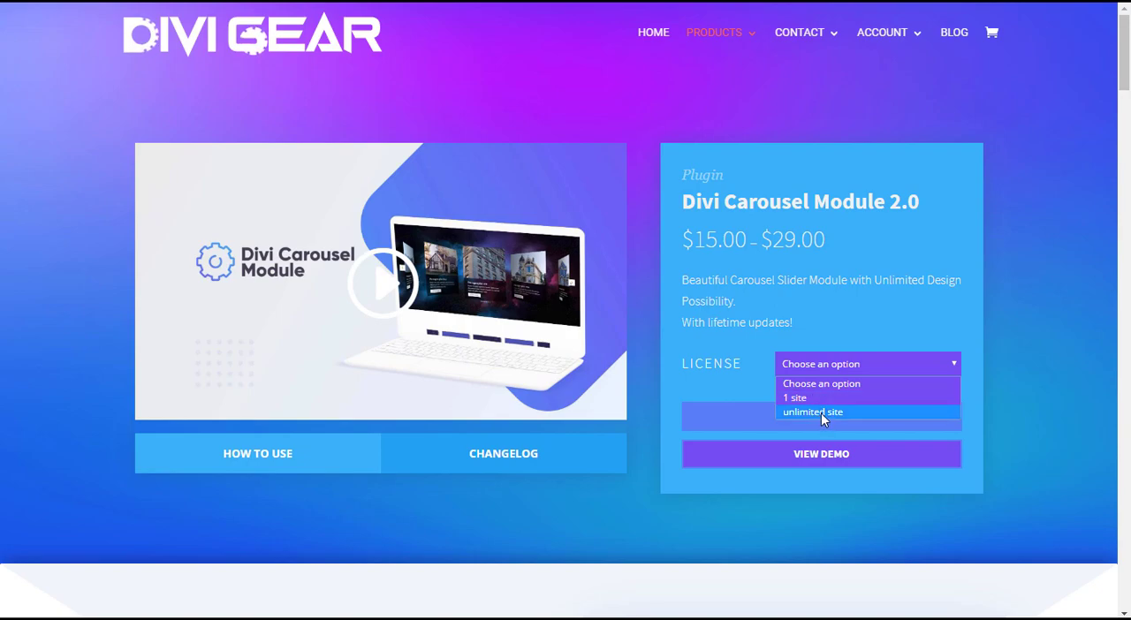
pyautogui.click(812, 412)
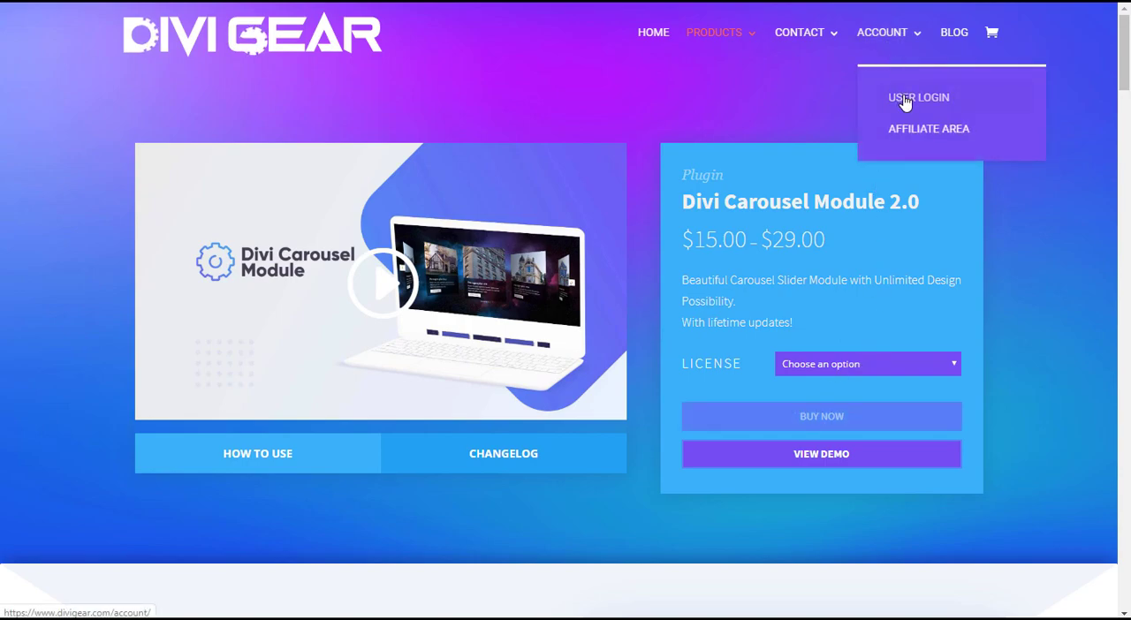
pyautogui.click(919, 97)
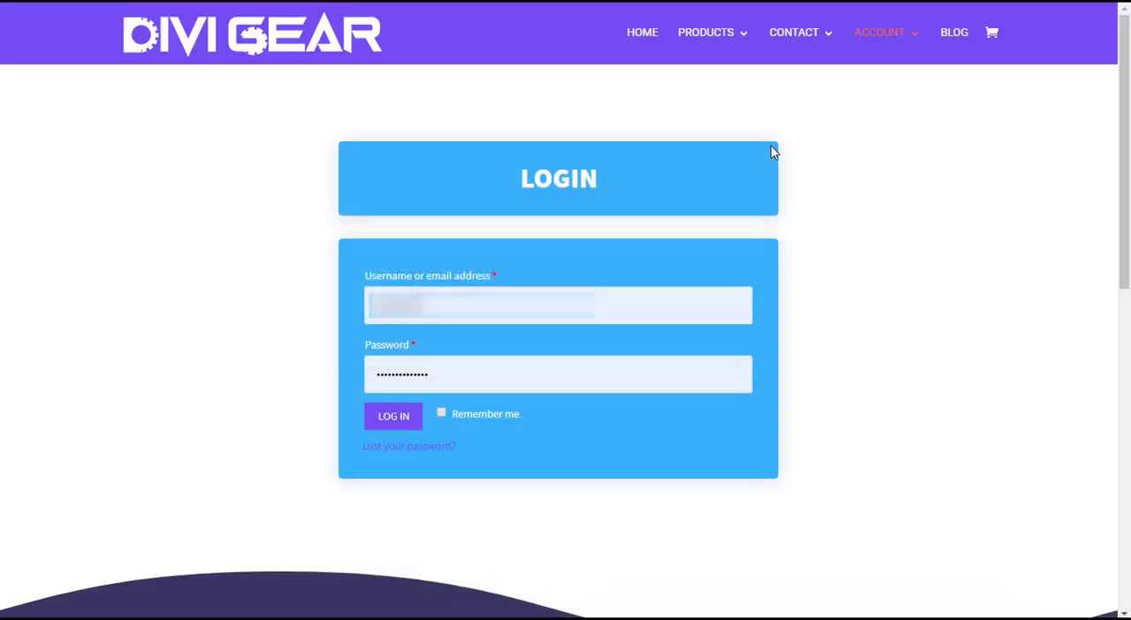
# Step: Log in to the DiviGear account and open the Downloads section of the dashboard
pyautogui.click(392, 416)
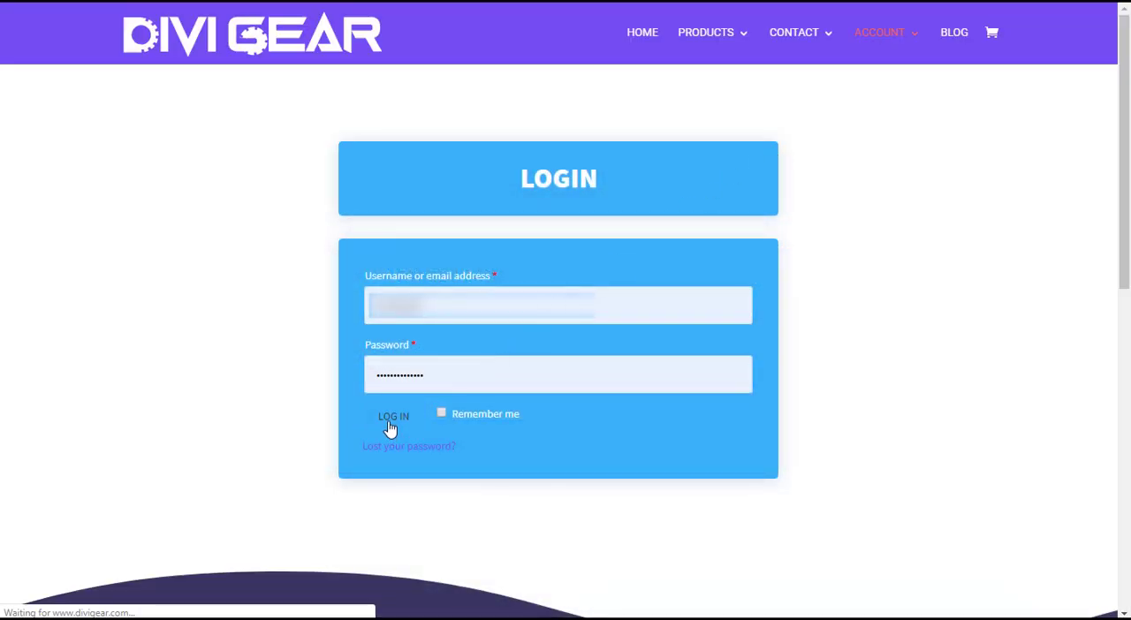
pyautogui.click(393, 417)
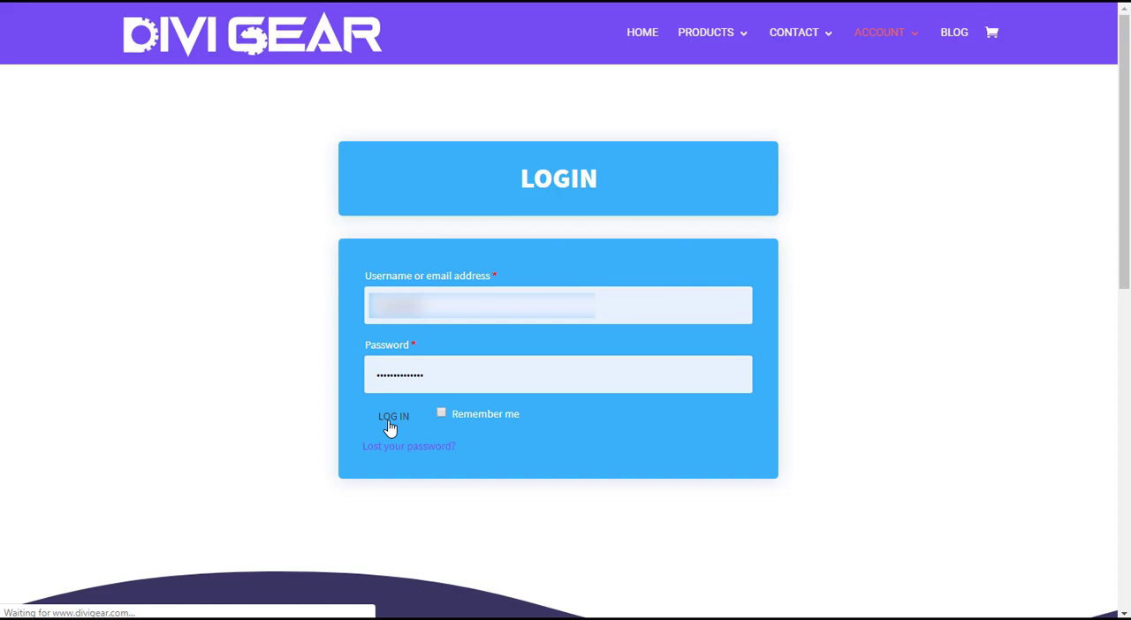
pyautogui.click(394, 416)
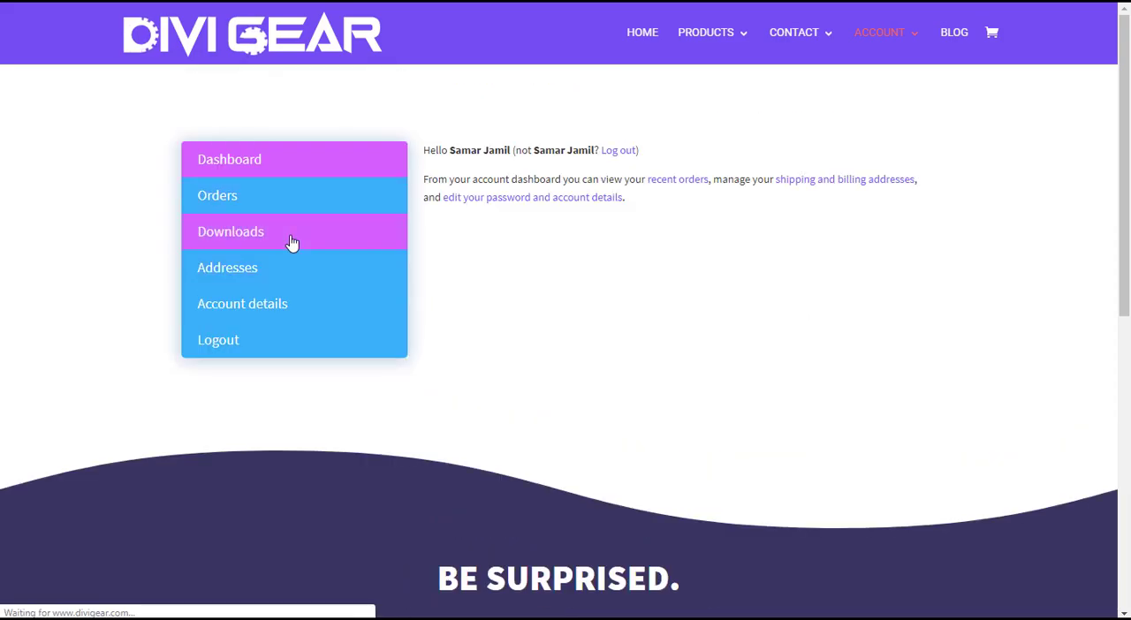
pyautogui.click(231, 231)
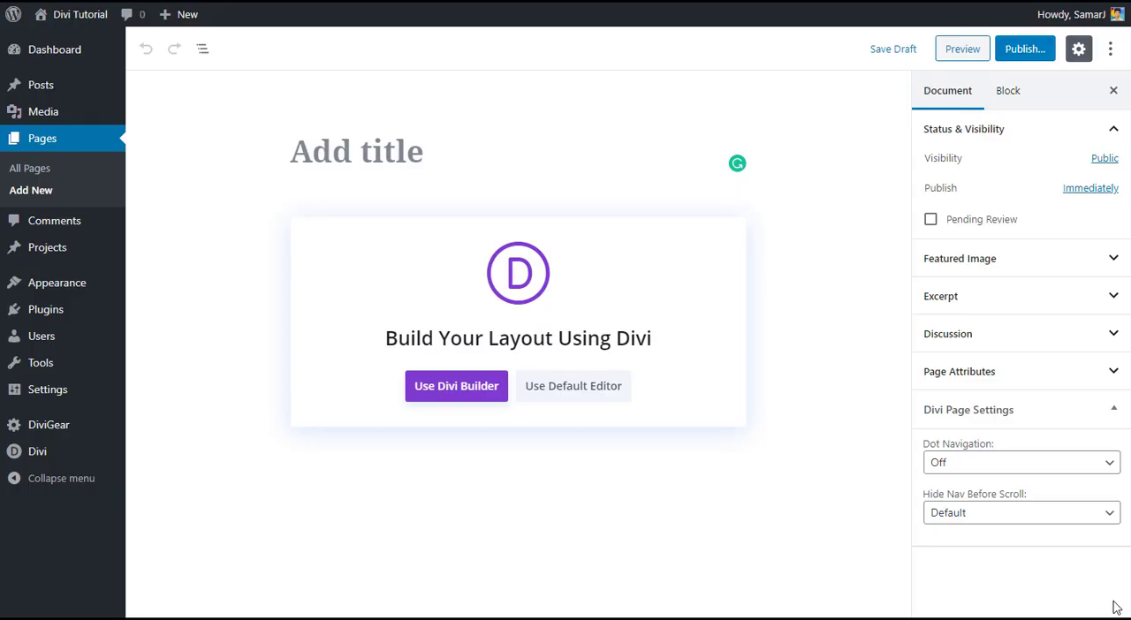
pyautogui.moveTo(384, 127)
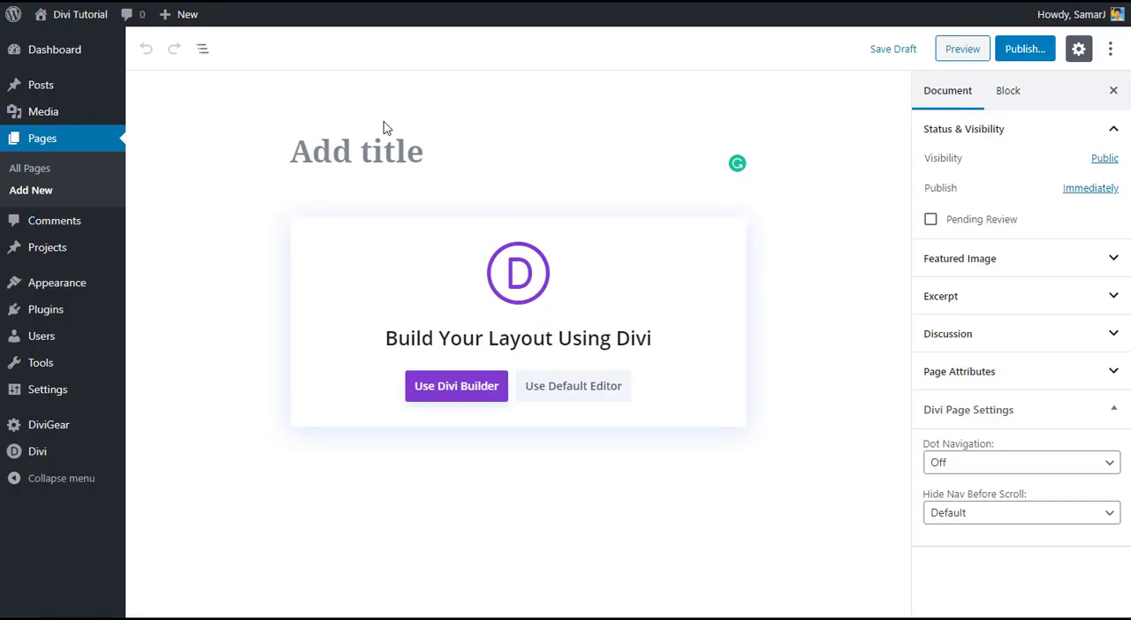
# Step: Title the new page 'Divi Carousel' and switch it to the Divi Builder
pyautogui.write('Divi Carousel')
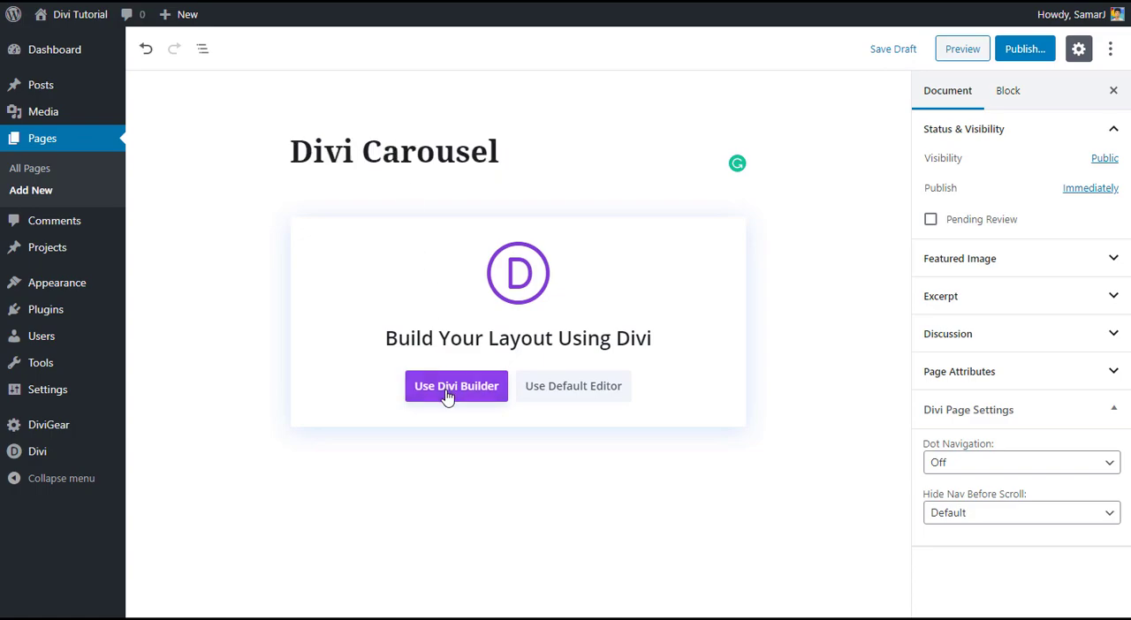
pyautogui.click(455, 386)
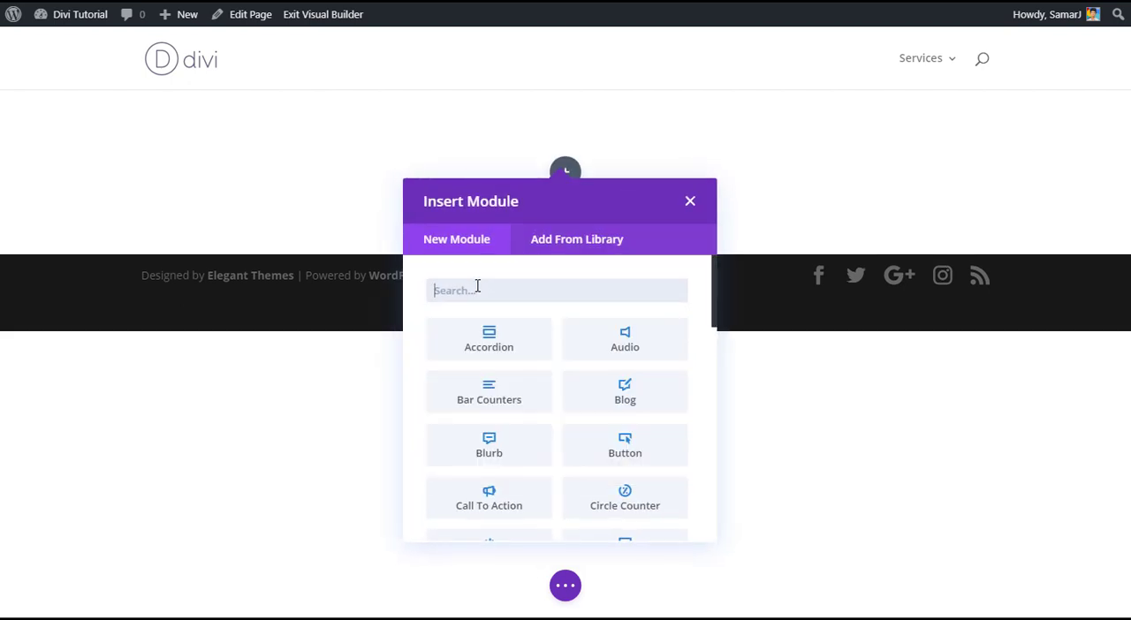
# Step: Search modules for 'car' and insert the Divi Carousel module
pyautogui.write('car')
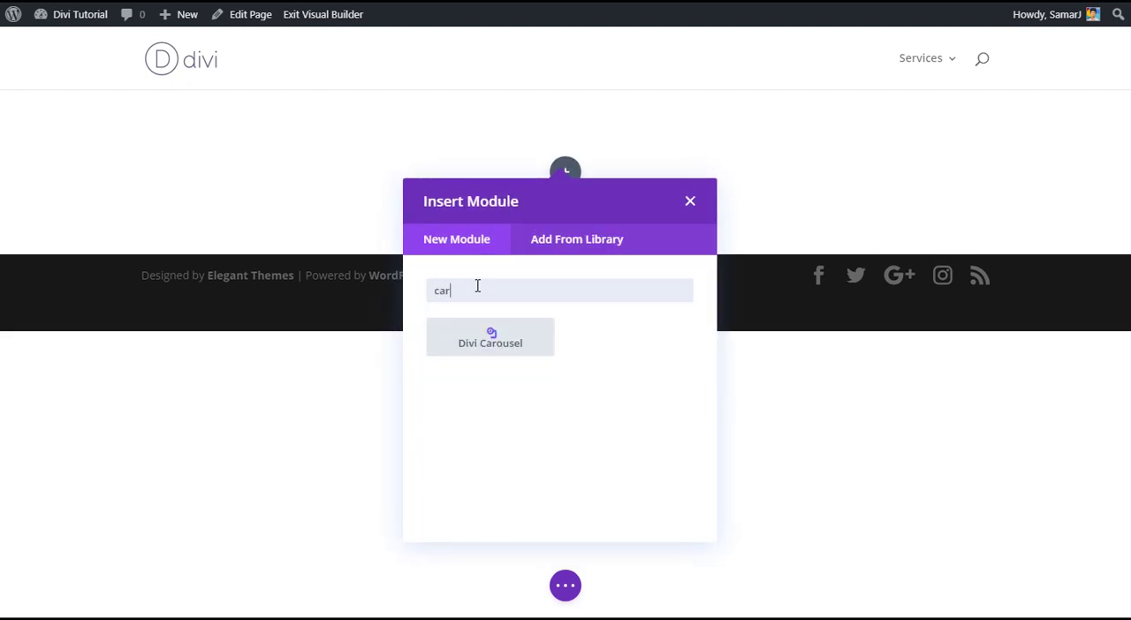
pyautogui.click(490, 342)
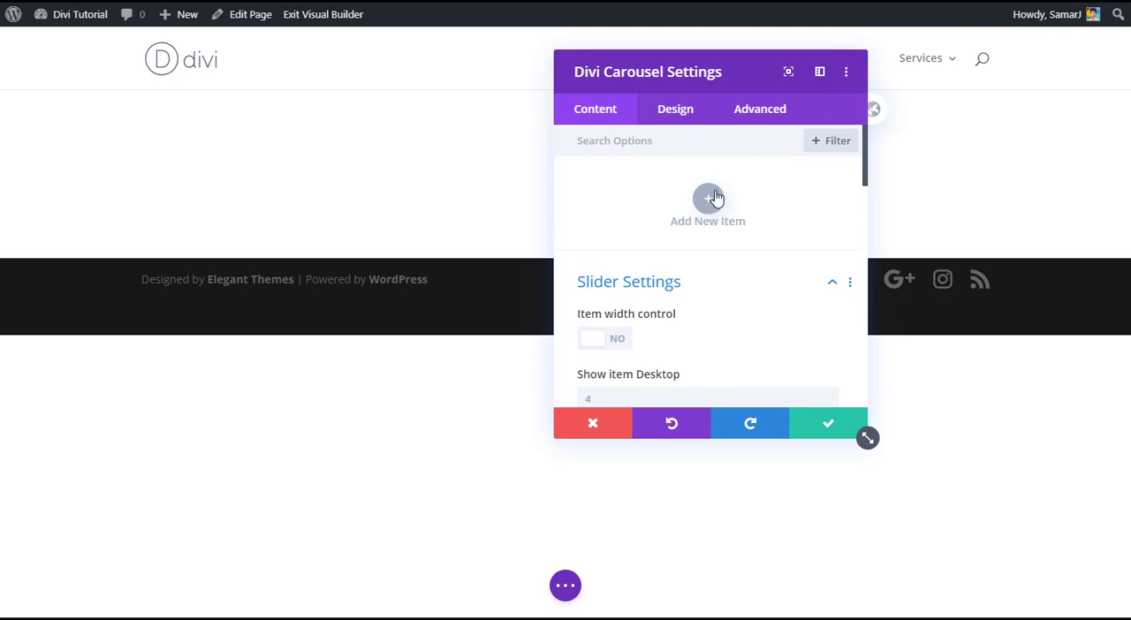
pyautogui.moveTo(708, 206)
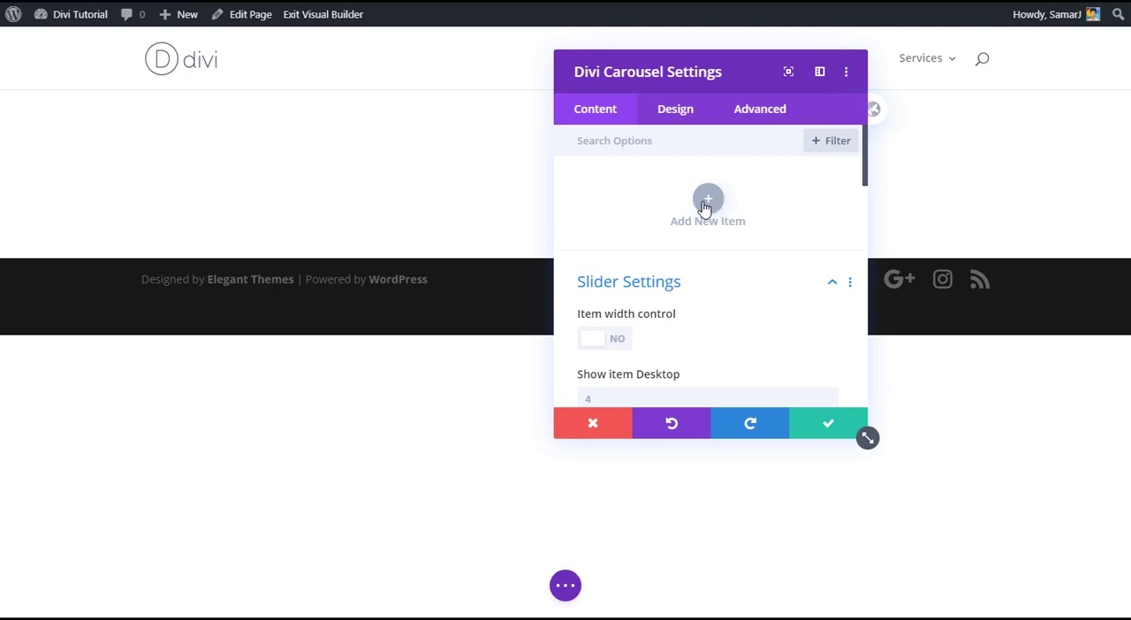
pyautogui.moveTo(676, 199)
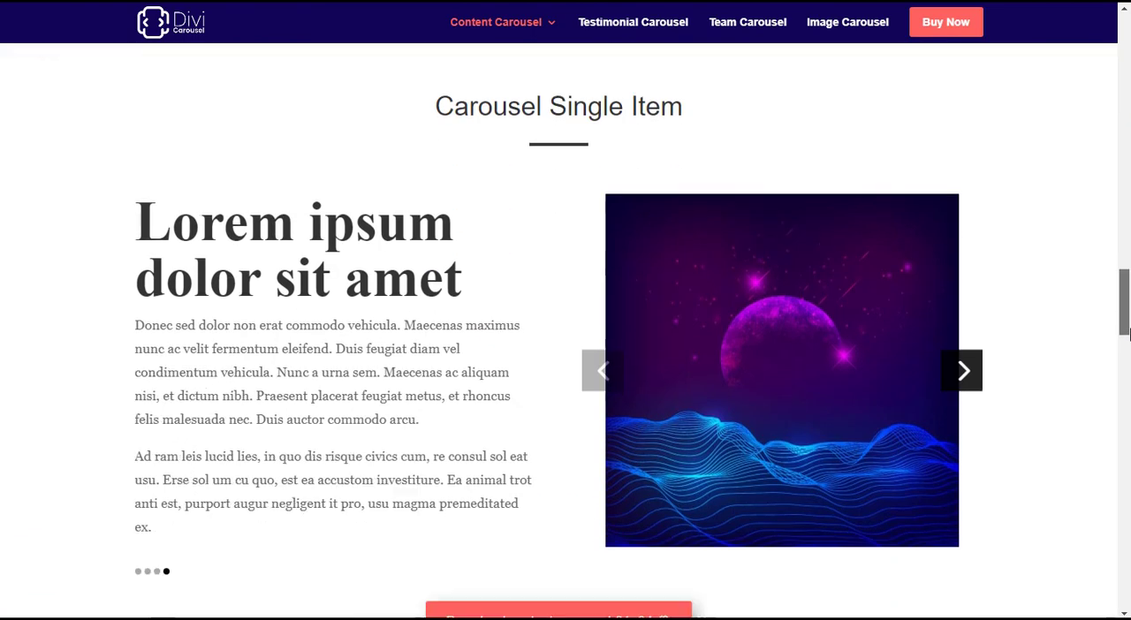
# Step: Open the Testimonial Carousel demo and advance its carousel by two cards
pyautogui.scroll(-3)
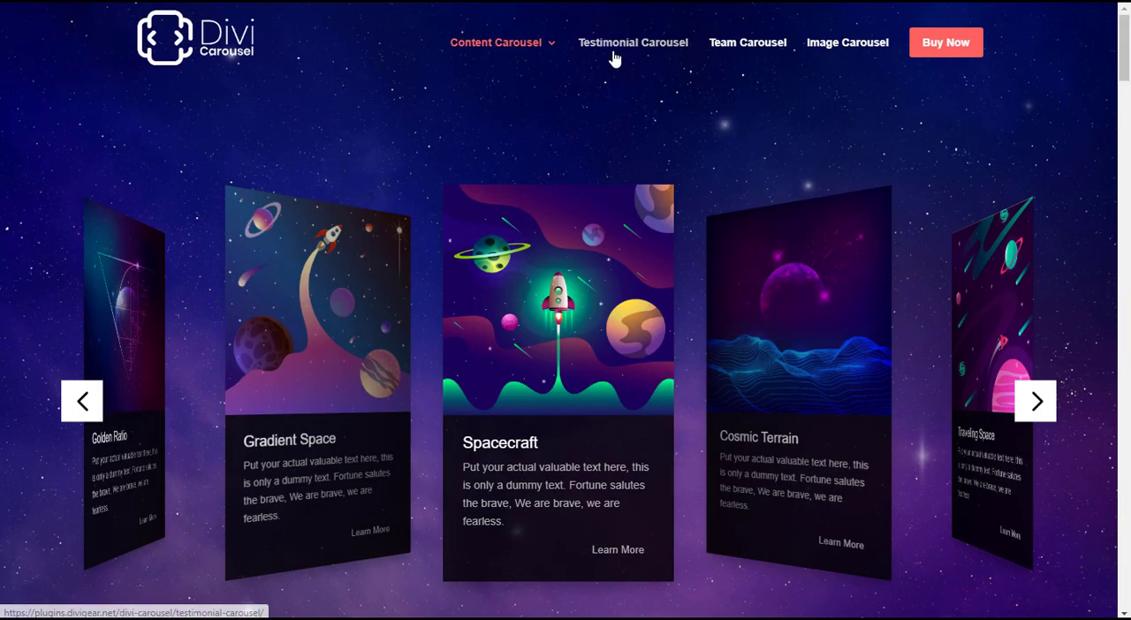
pyautogui.moveTo(755, 31)
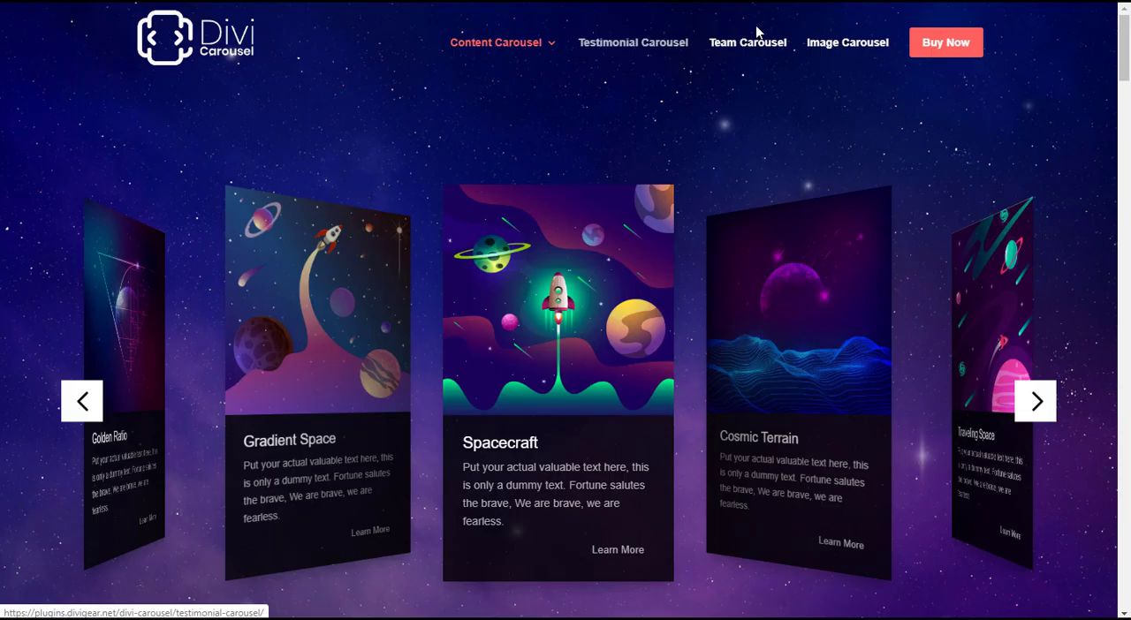
pyautogui.click(632, 41)
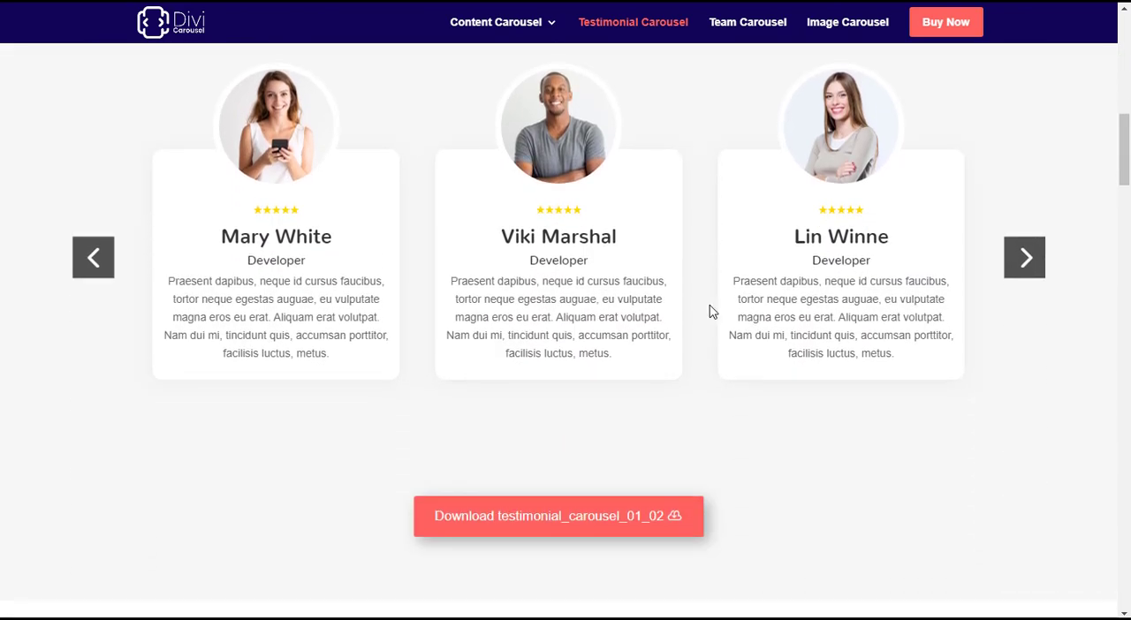
pyautogui.click(1024, 257)
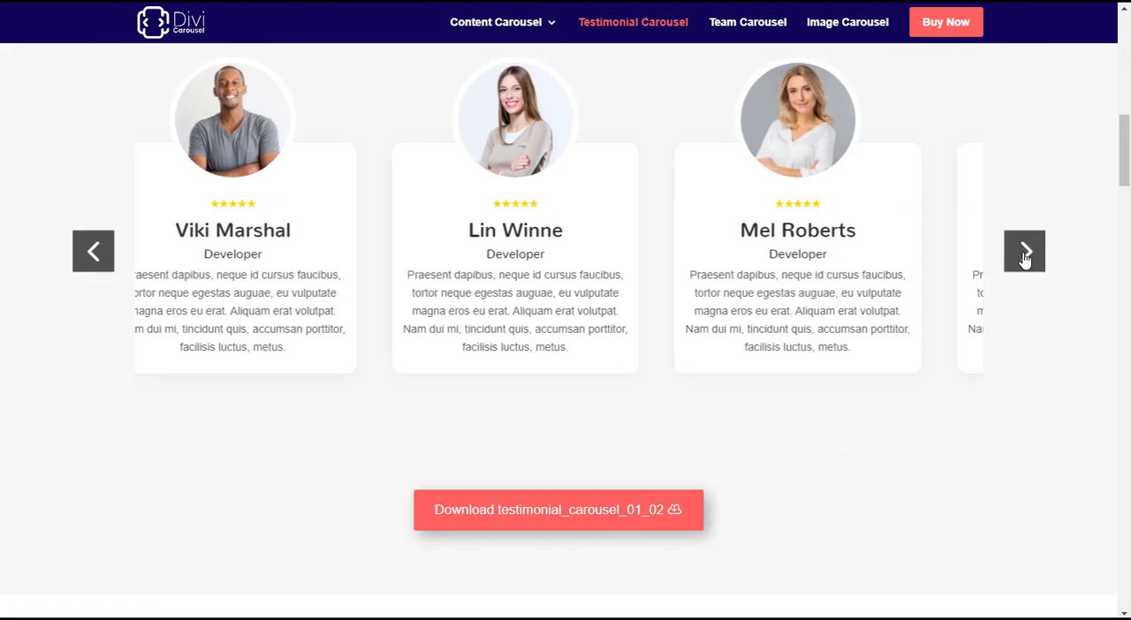
pyautogui.click(1024, 251)
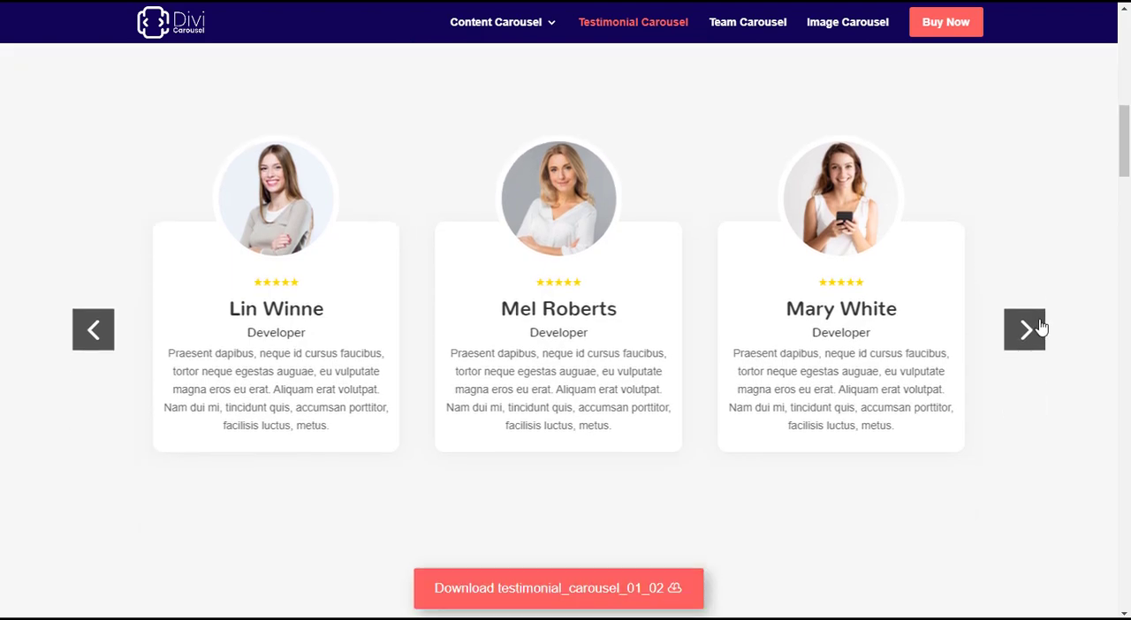
# Step: Scroll down through the testimonial carousel design examples
pyautogui.scroll(-3)
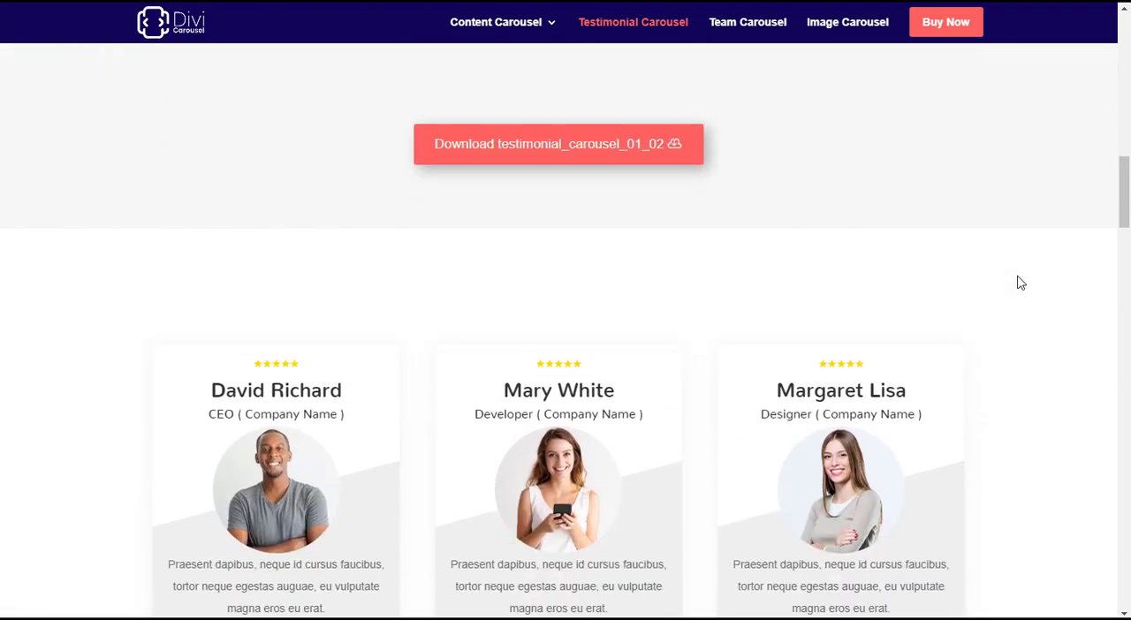
pyautogui.scroll(-3)
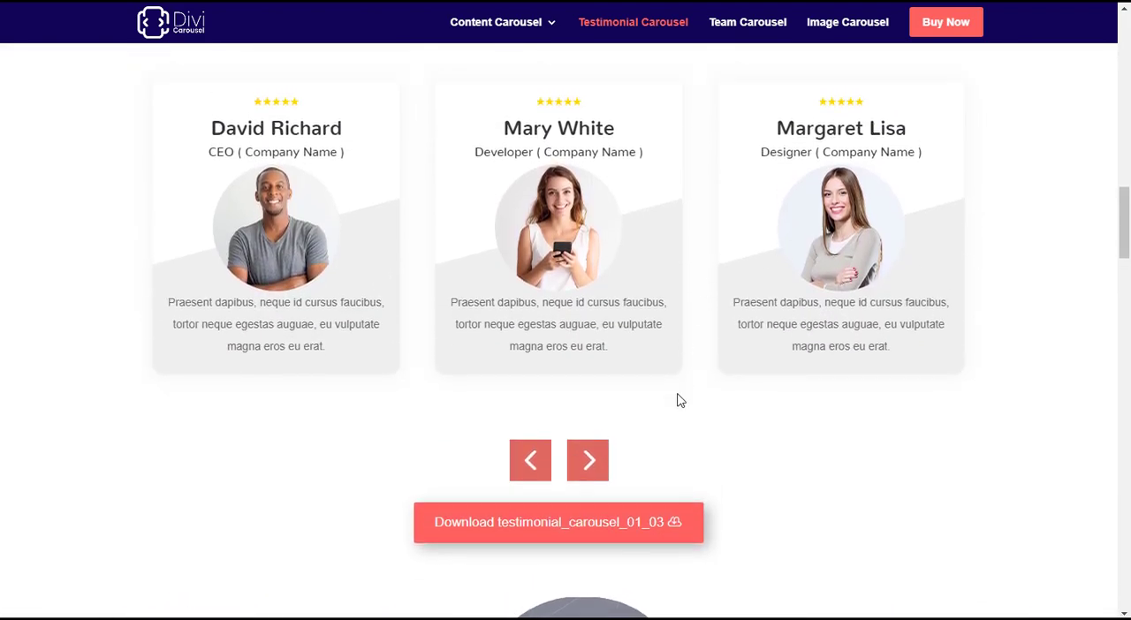
pyautogui.scroll(-3)
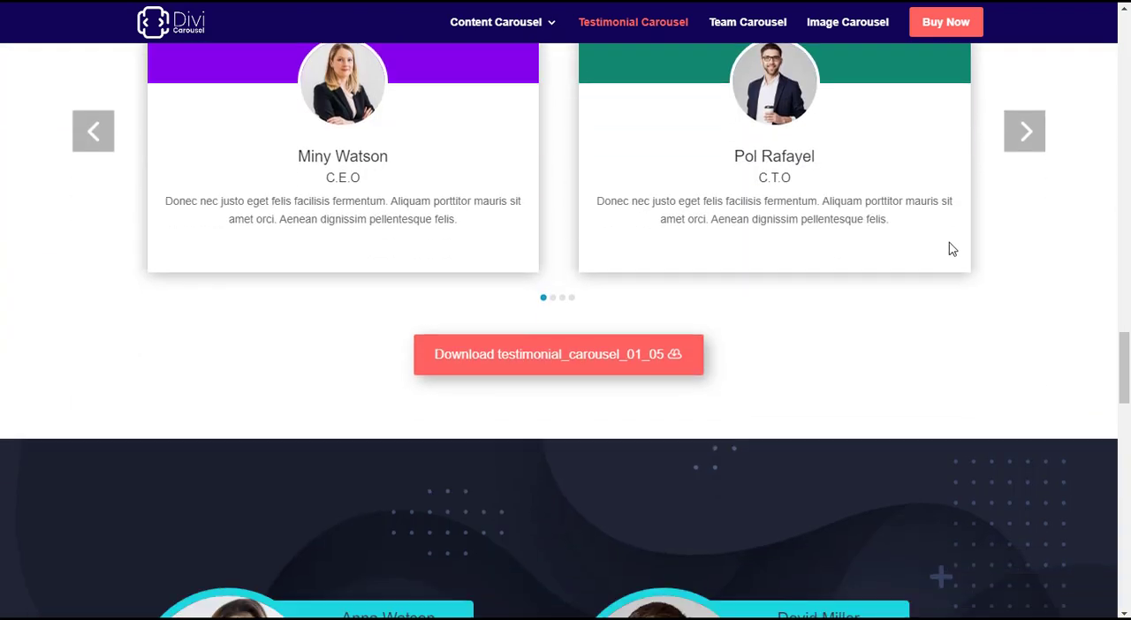
pyautogui.scroll(-3)
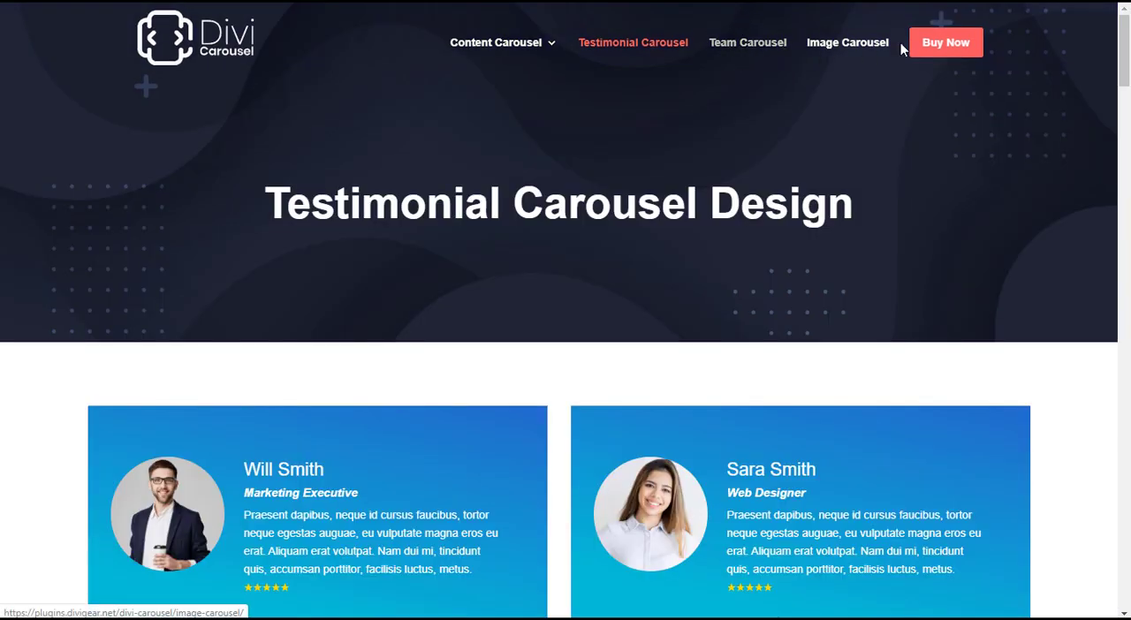
pyautogui.moveTo(847, 43)
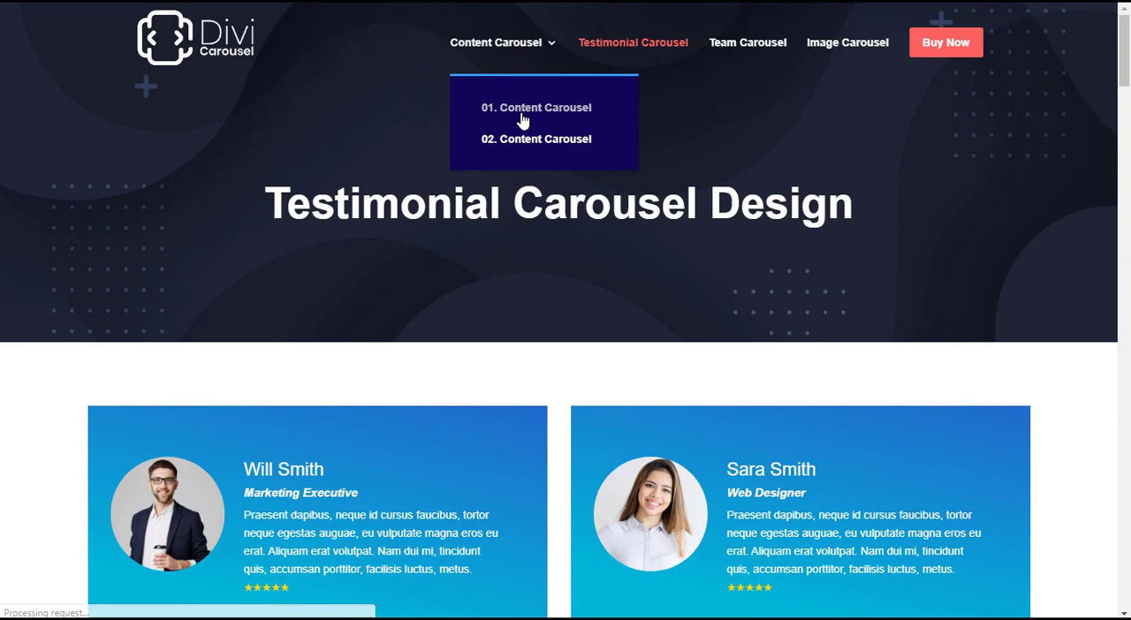
# Step: Download content_carousel_01_01.json from the first content carousel demo
pyautogui.click(536, 107)
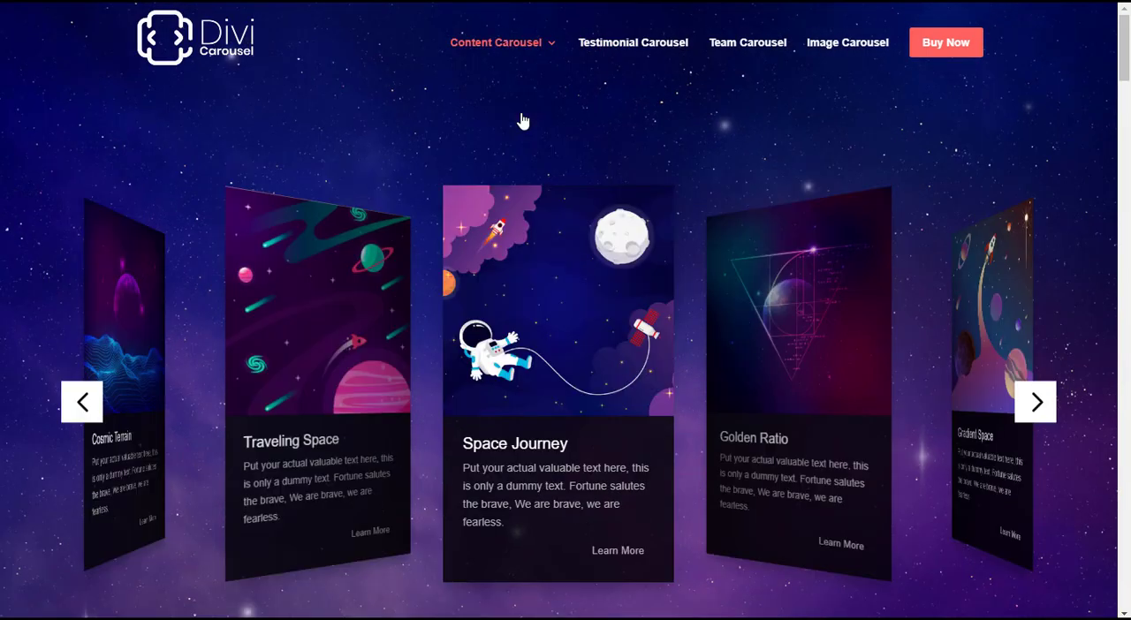
pyautogui.scroll(-3)
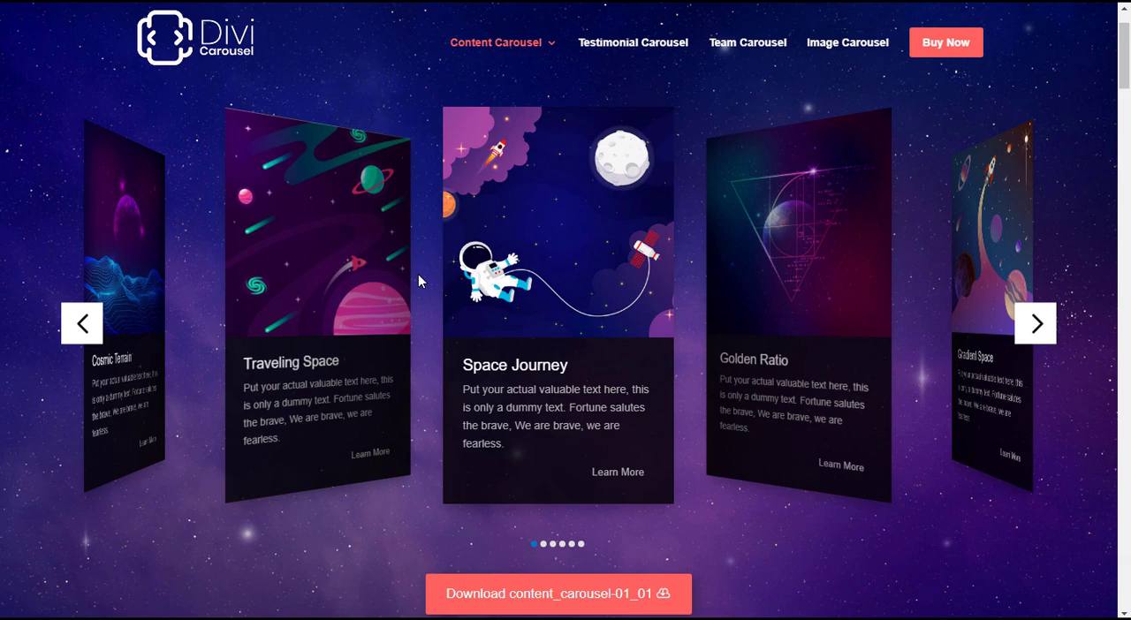
pyautogui.scroll(-3)
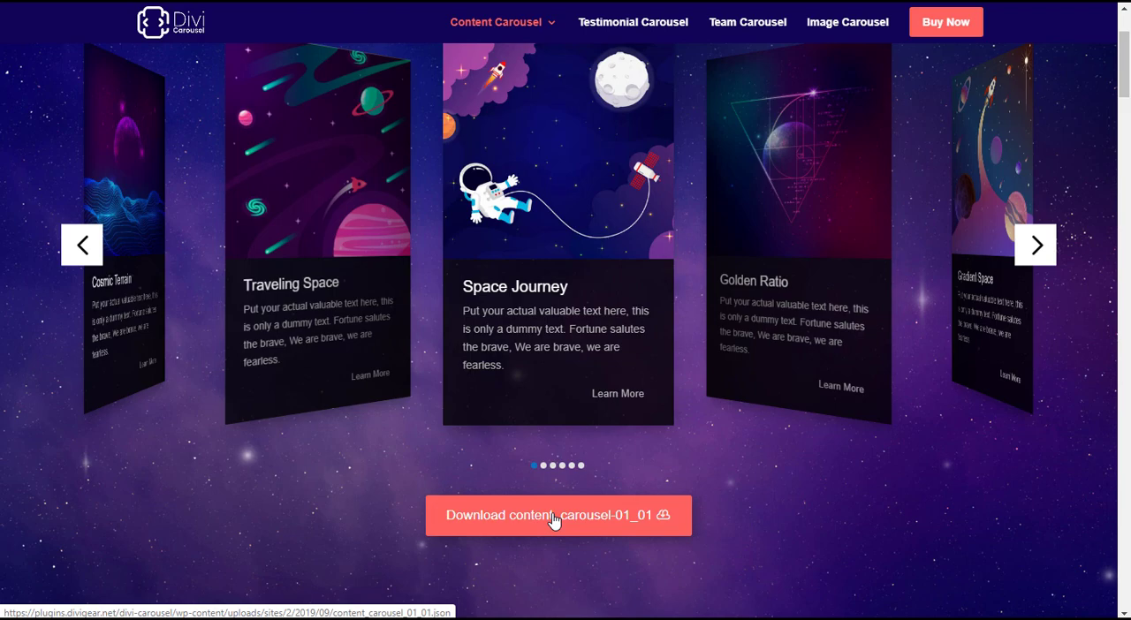
pyautogui.click(557, 515)
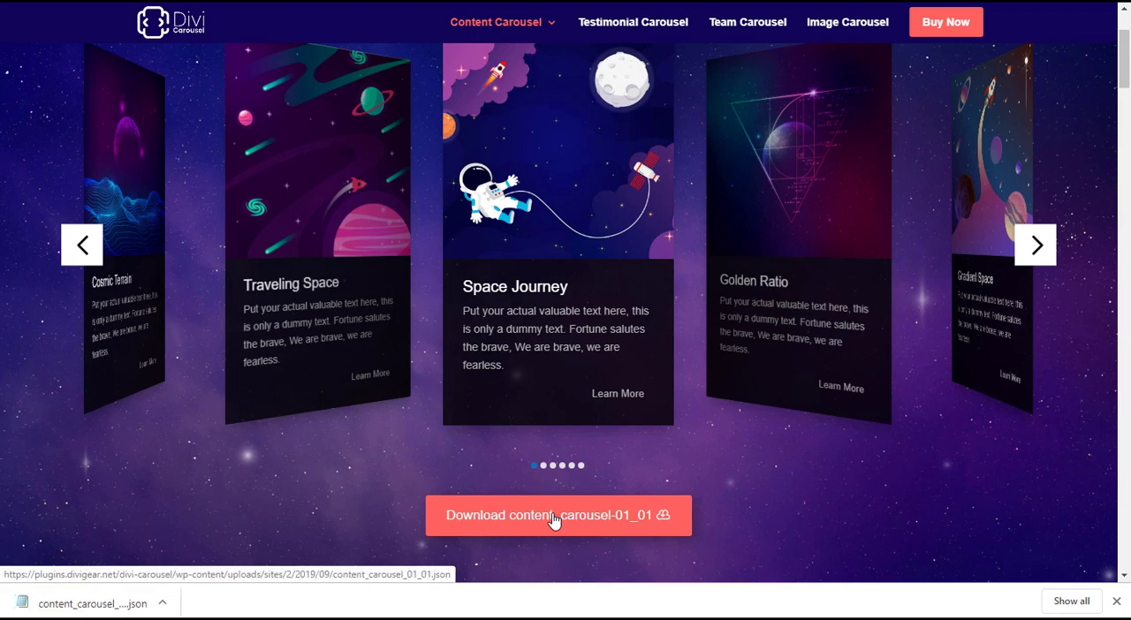
pyautogui.moveTo(559, 148)
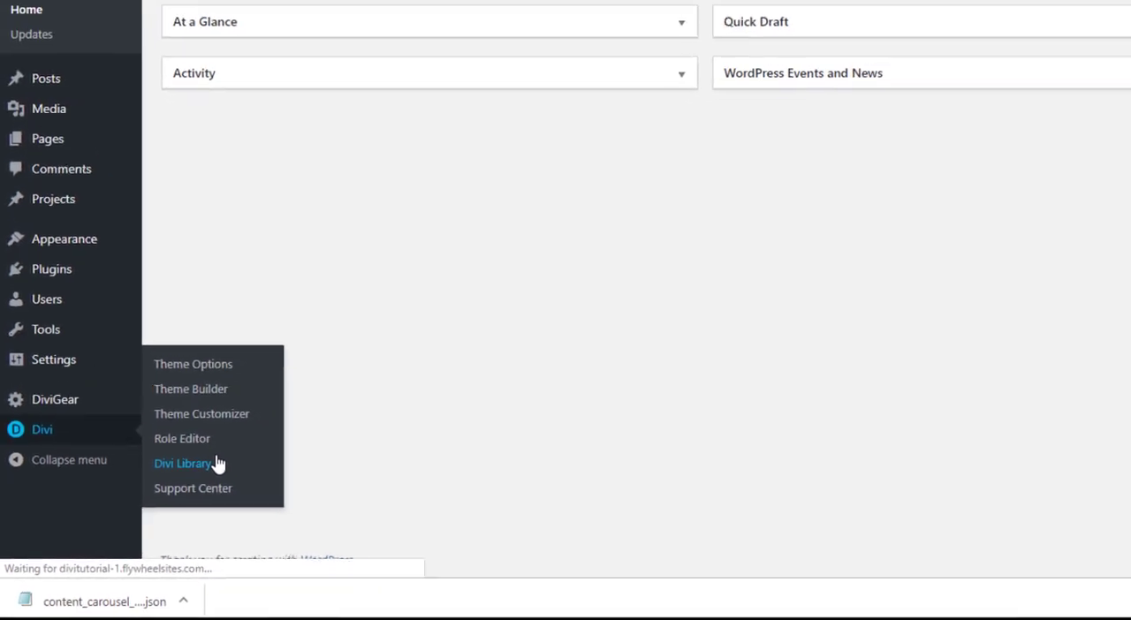
# Step: Import content_carousel_01_01.json into the Divi Library through Import & Export
pyautogui.click(182, 463)
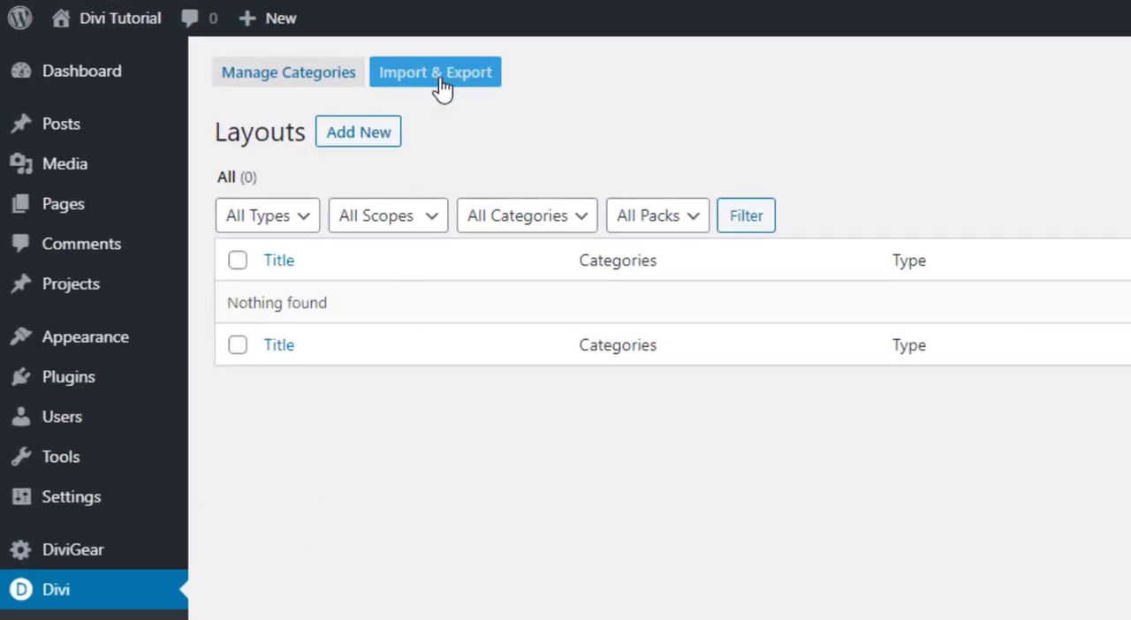
pyautogui.click(435, 73)
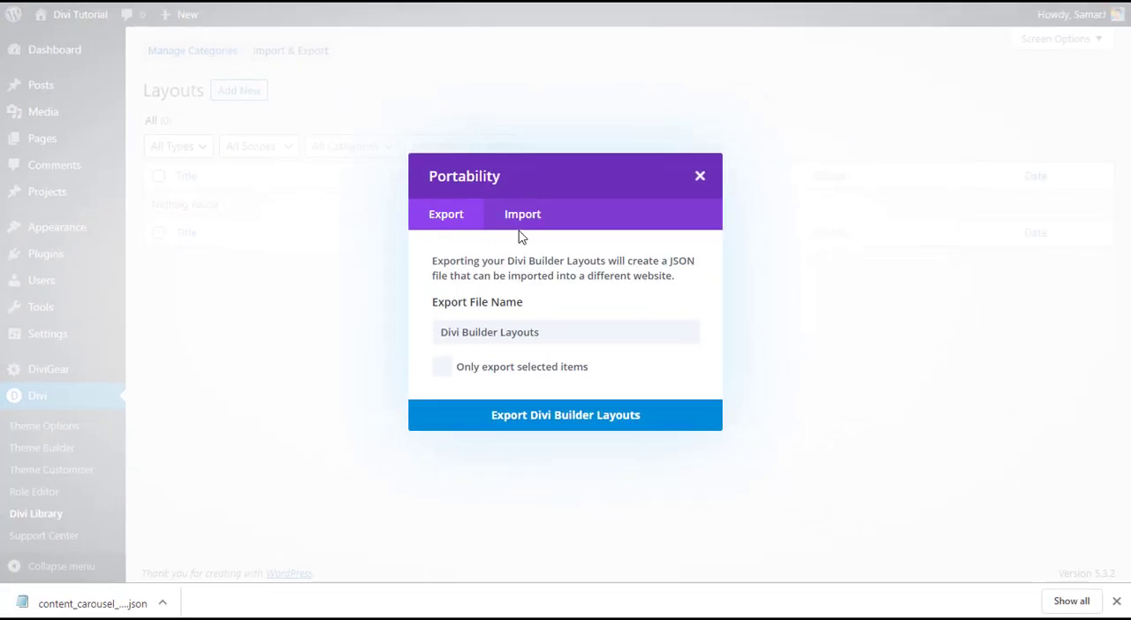
pyautogui.click(522, 214)
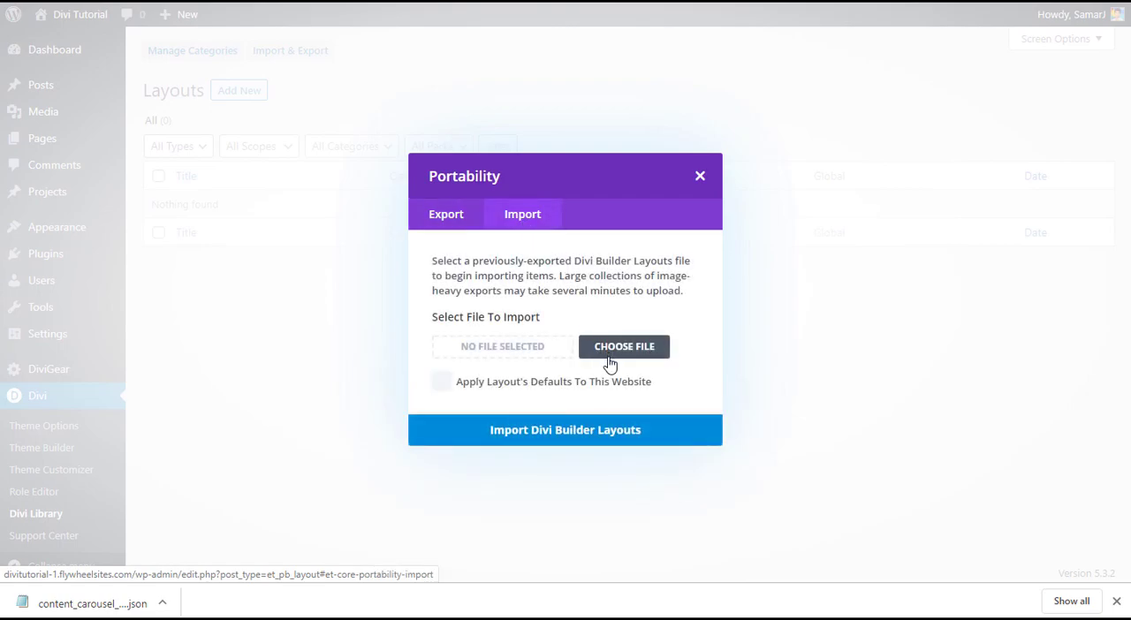
pyautogui.click(624, 346)
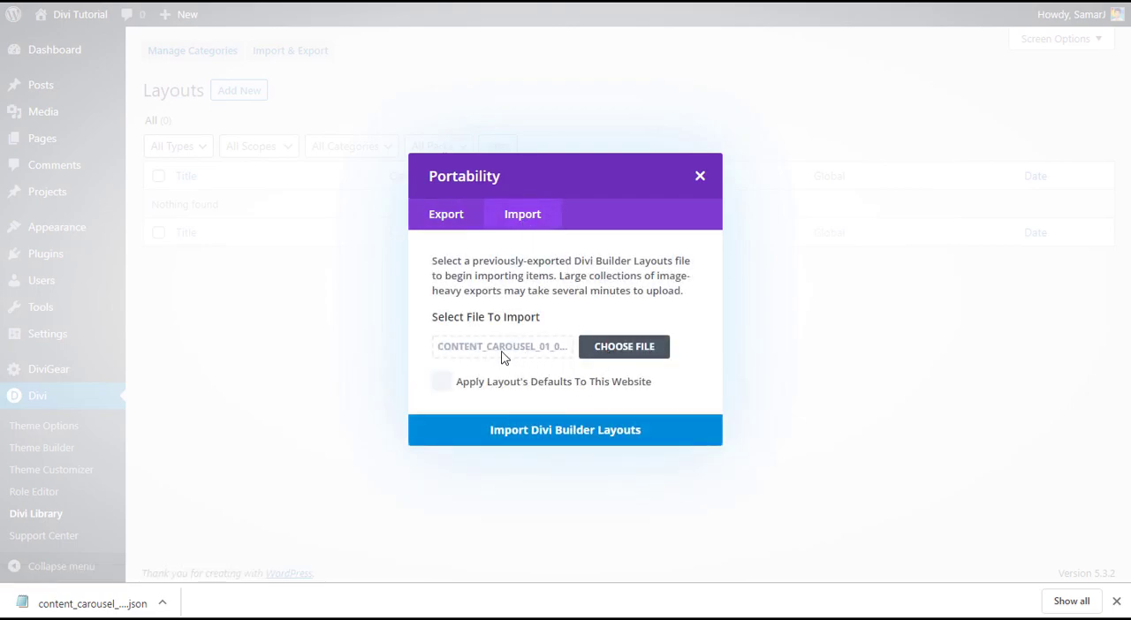
pyautogui.moveTo(501, 346)
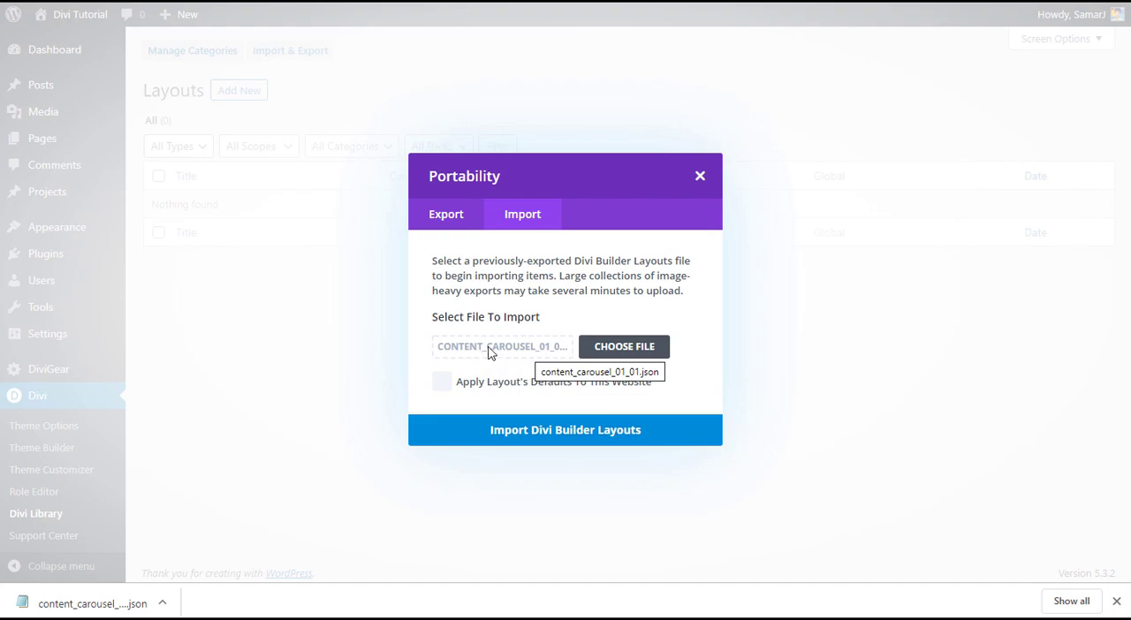
pyautogui.moveTo(212, 556)
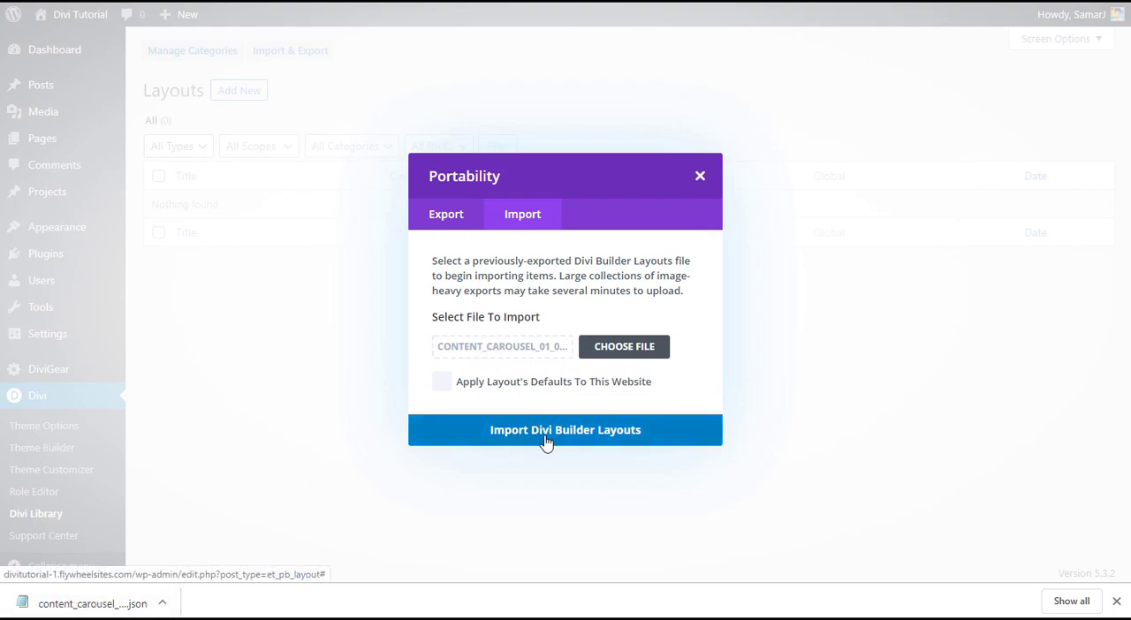
pyautogui.click(564, 429)
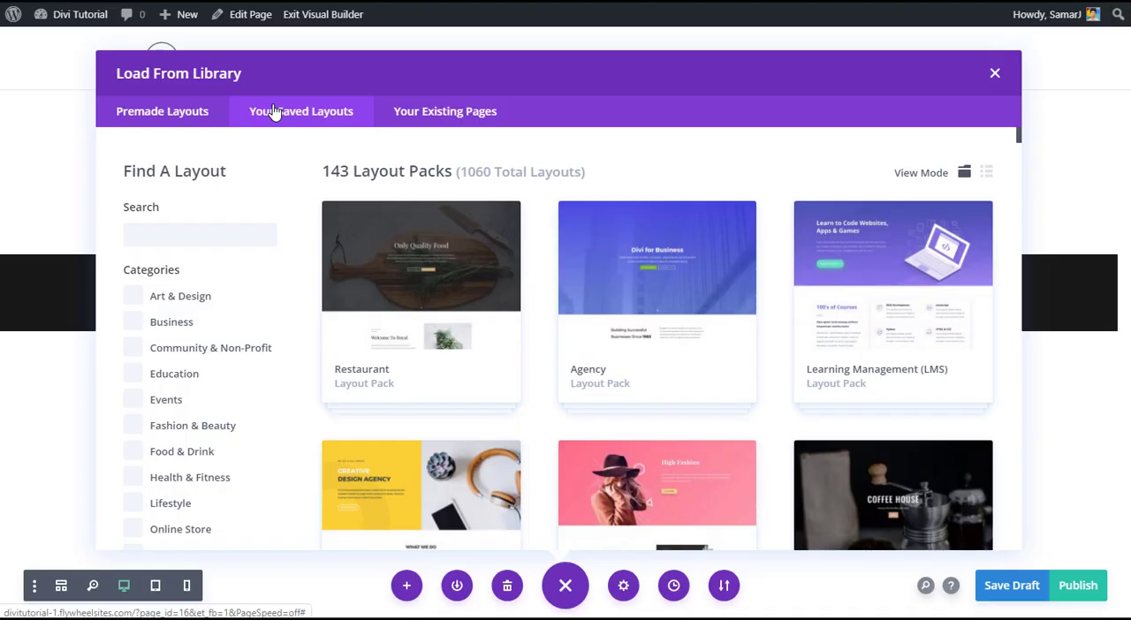
# Step: Insert a new section from the library using the imported space carousel layout
pyautogui.click(994, 72)
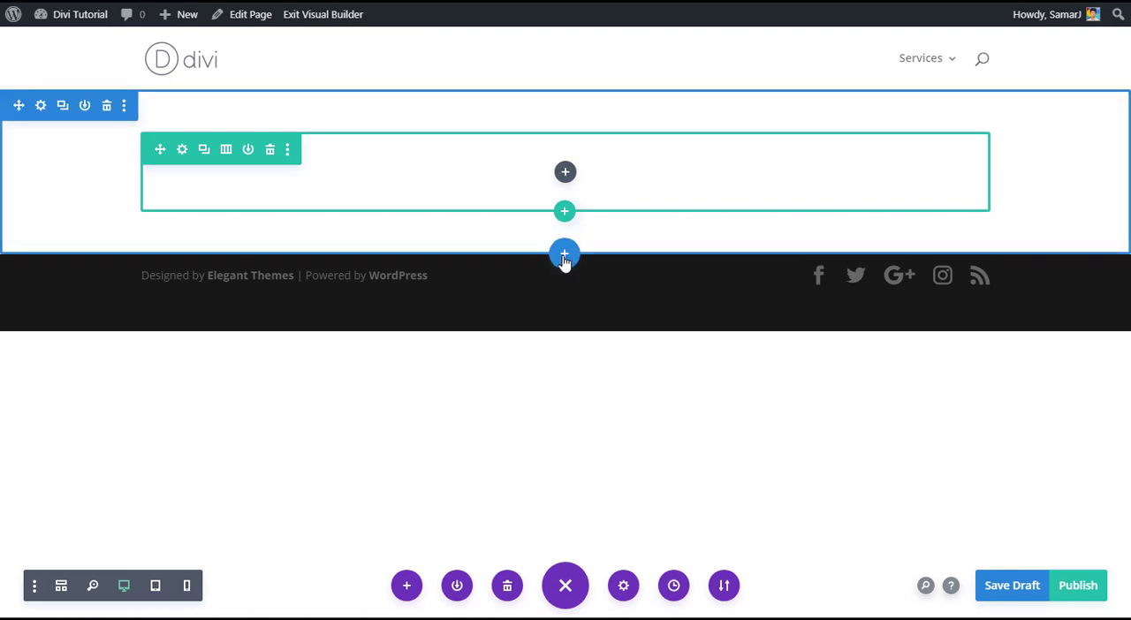
pyautogui.click(565, 254)
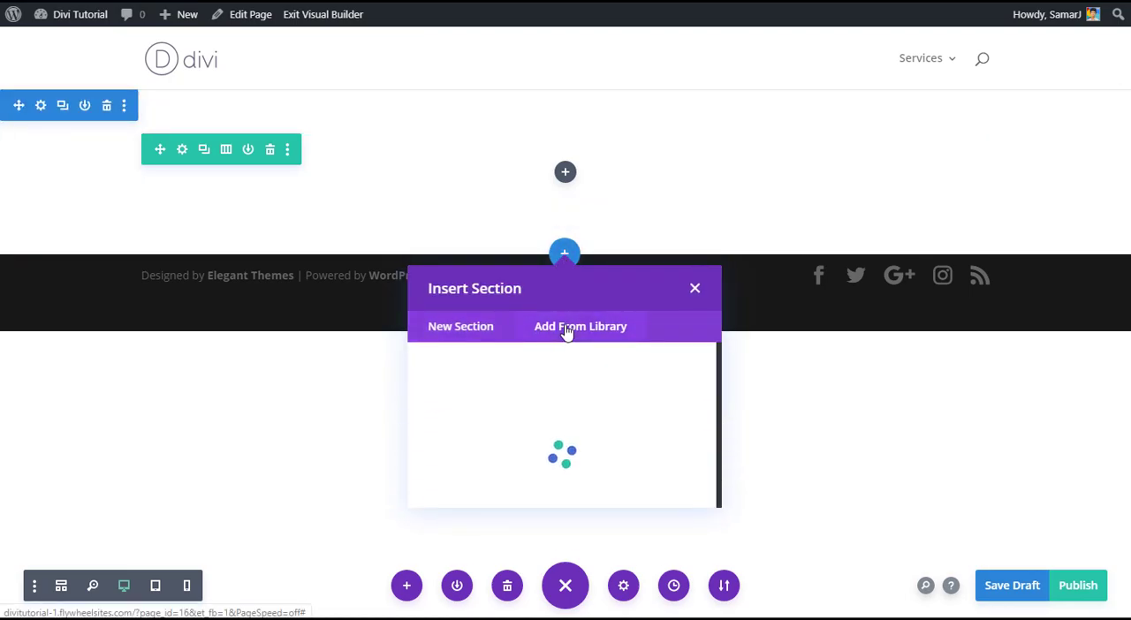
pyautogui.click(580, 326)
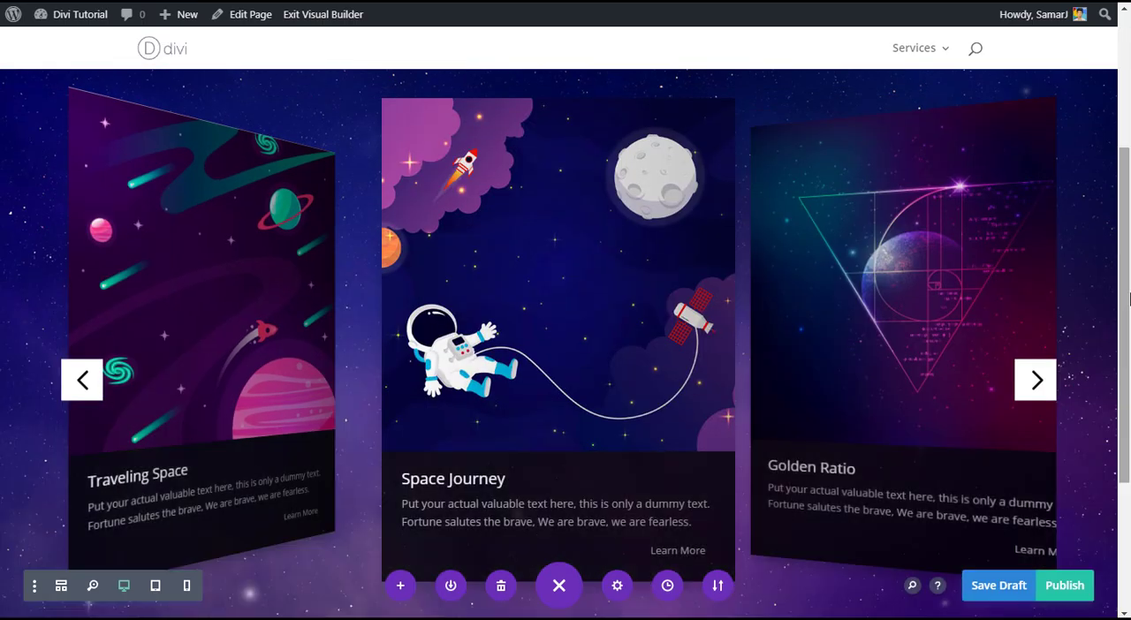
pyautogui.scroll(-3)
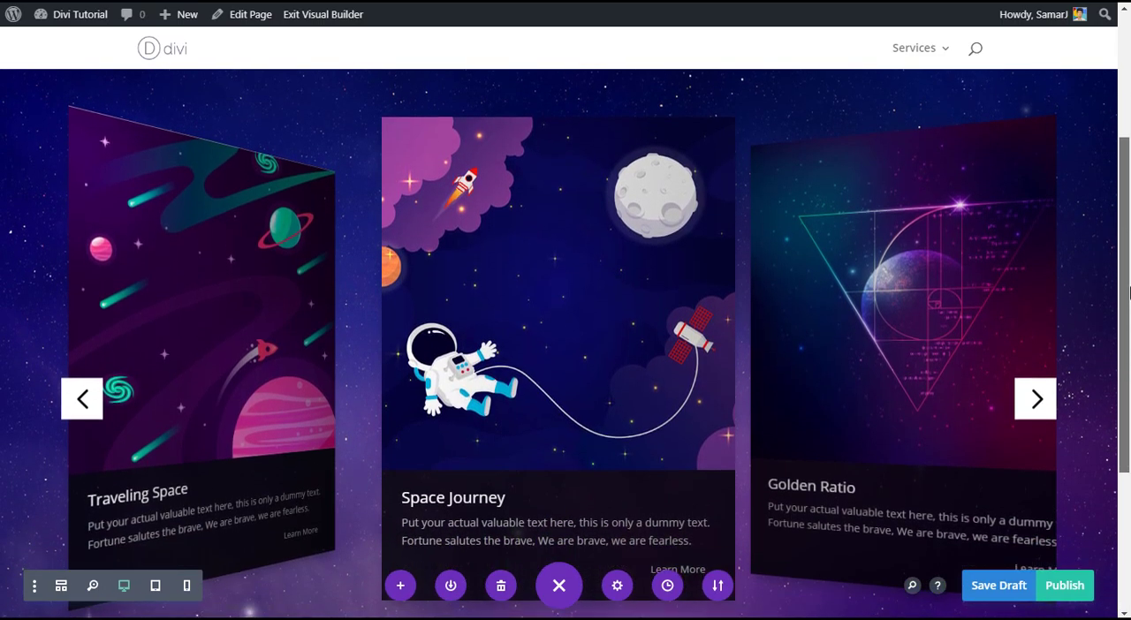
pyautogui.scroll(-3)
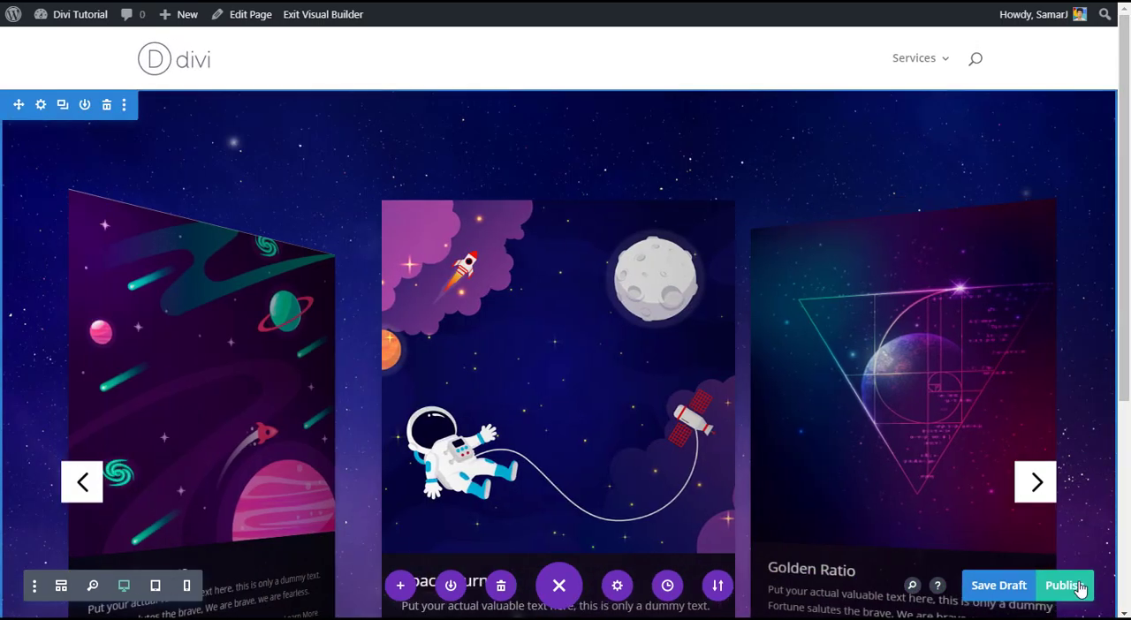
# Step: Publish the Divi Carousel page with the space carousel
pyautogui.click(1065, 585)
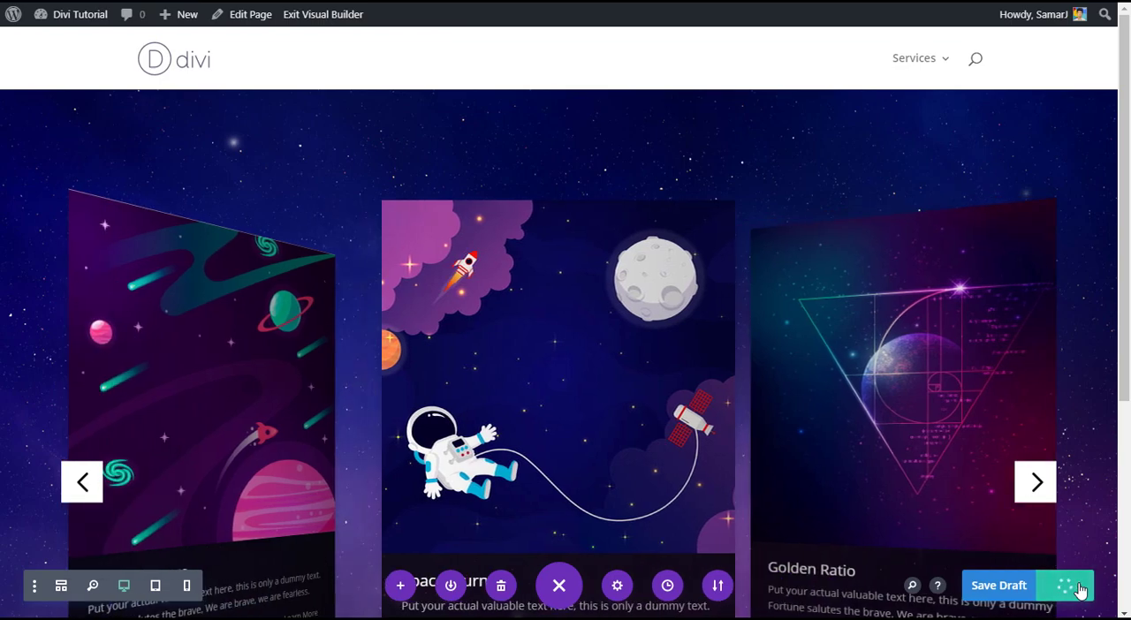
pyautogui.click(998, 585)
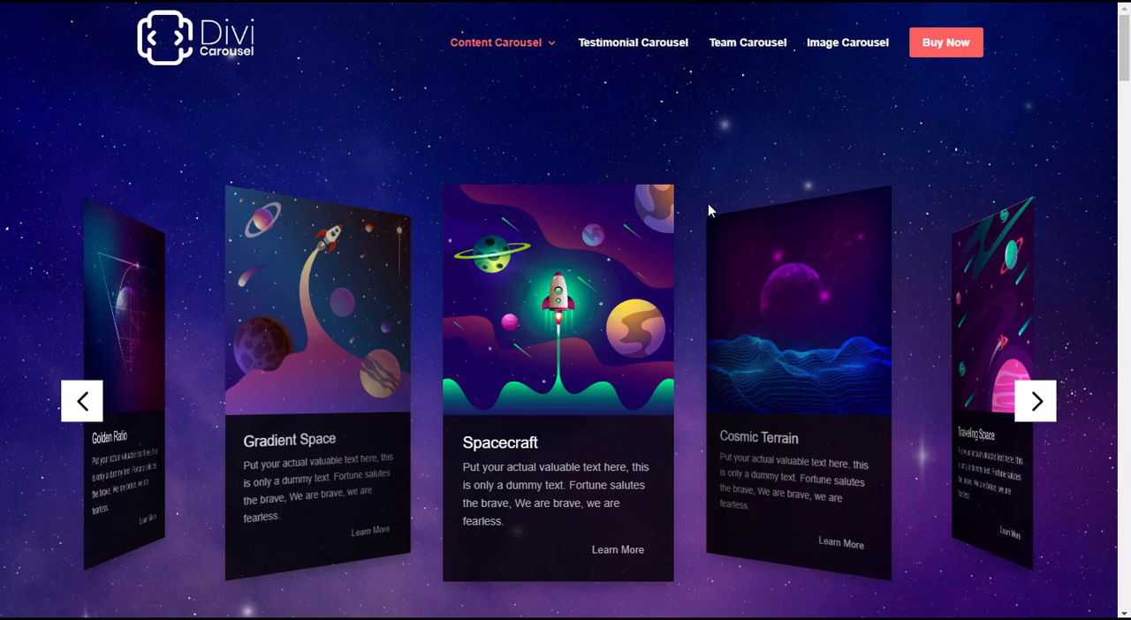
# Step: Advance the live carousel two cards so Gradient Space is centred
pyautogui.scroll(-3)
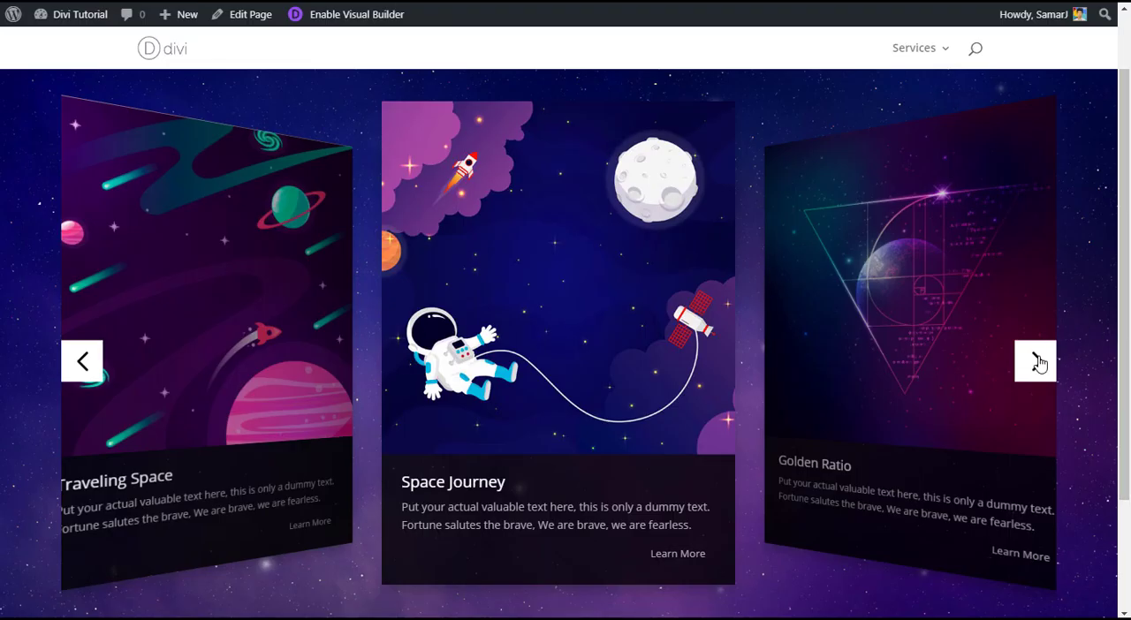
pyautogui.click(1035, 362)
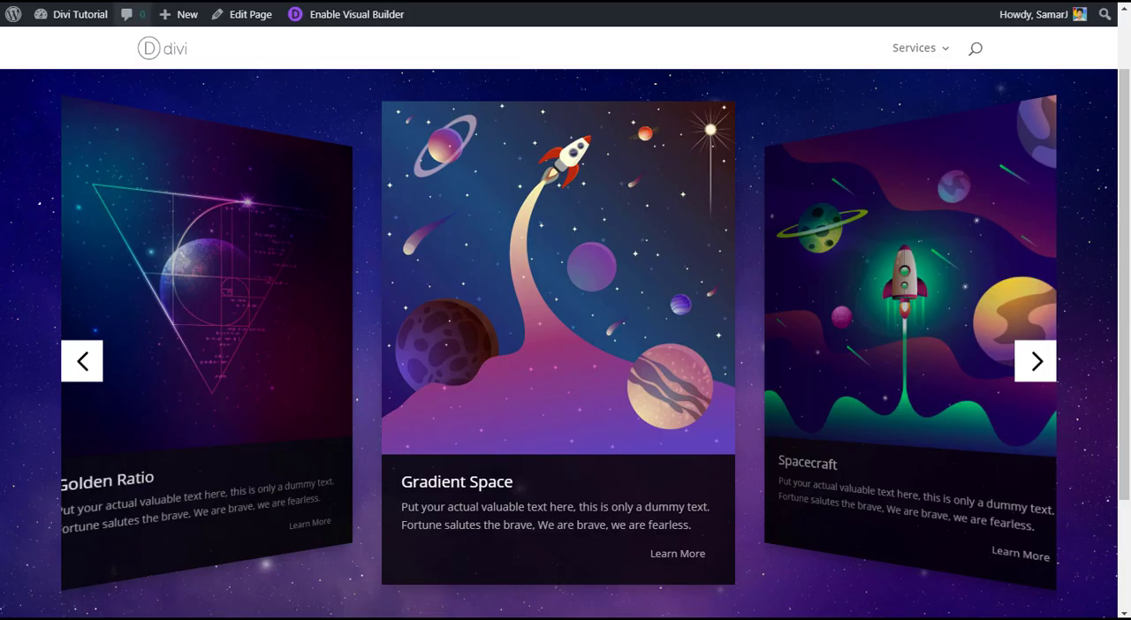
pyautogui.click(356, 14)
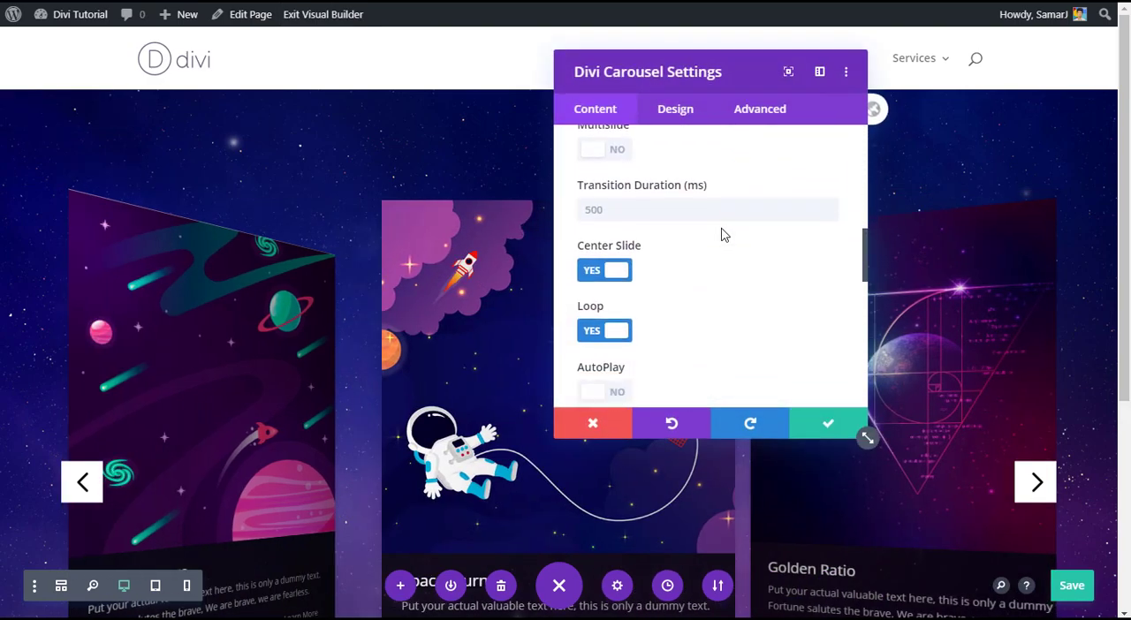
# Step: Set the carousel item width to 300px, apply it, and save the page
pyautogui.scroll(-3)
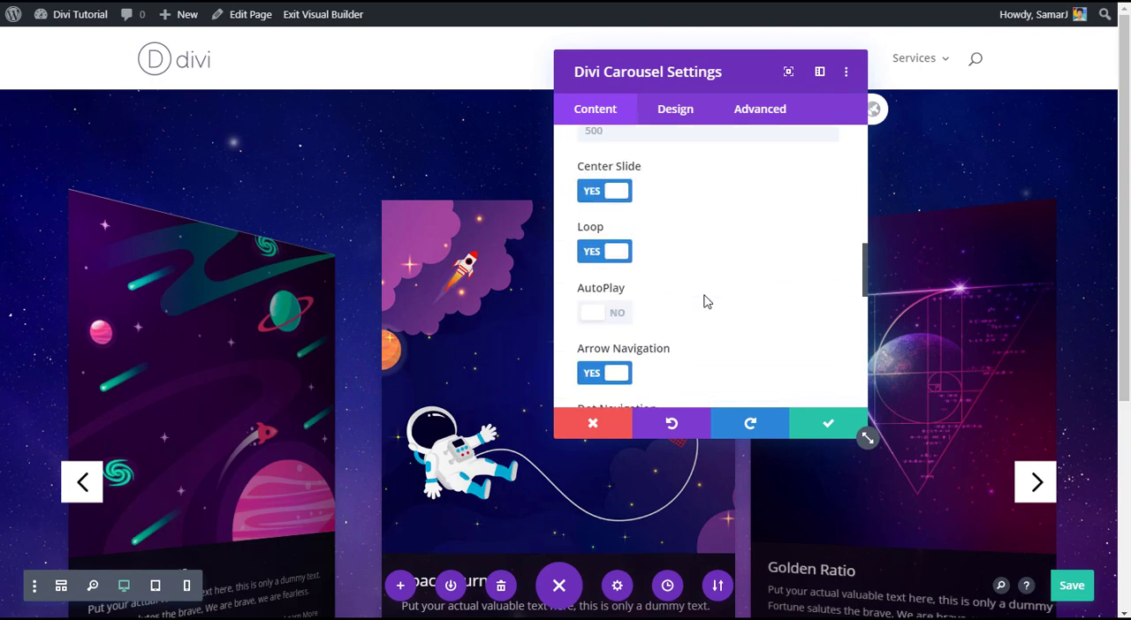
pyautogui.scroll(-3)
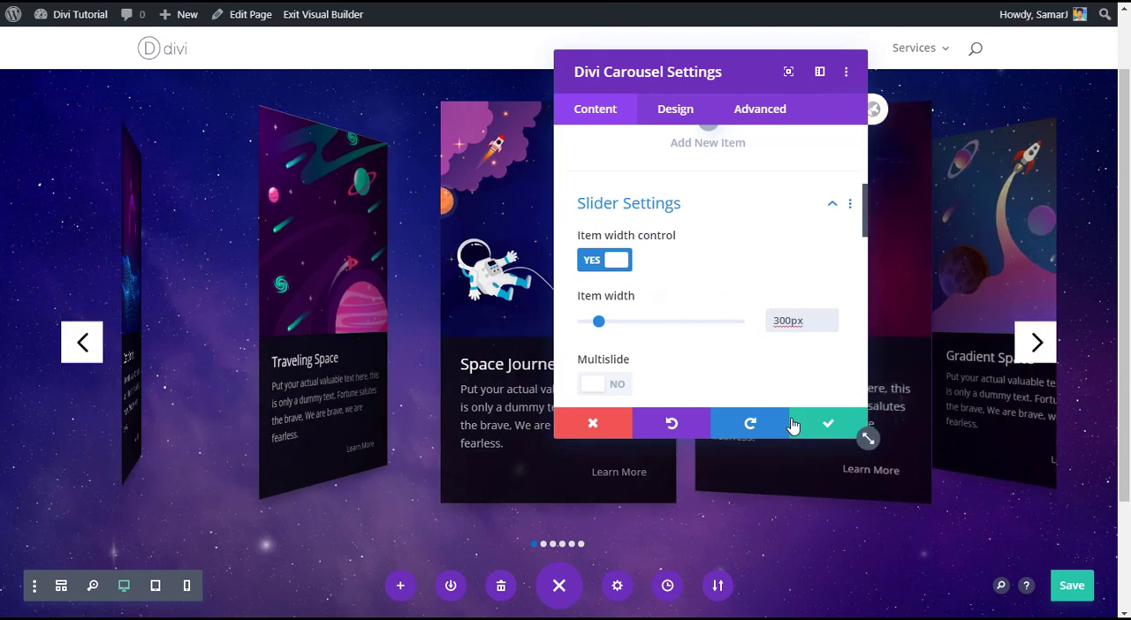
pyautogui.click(827, 424)
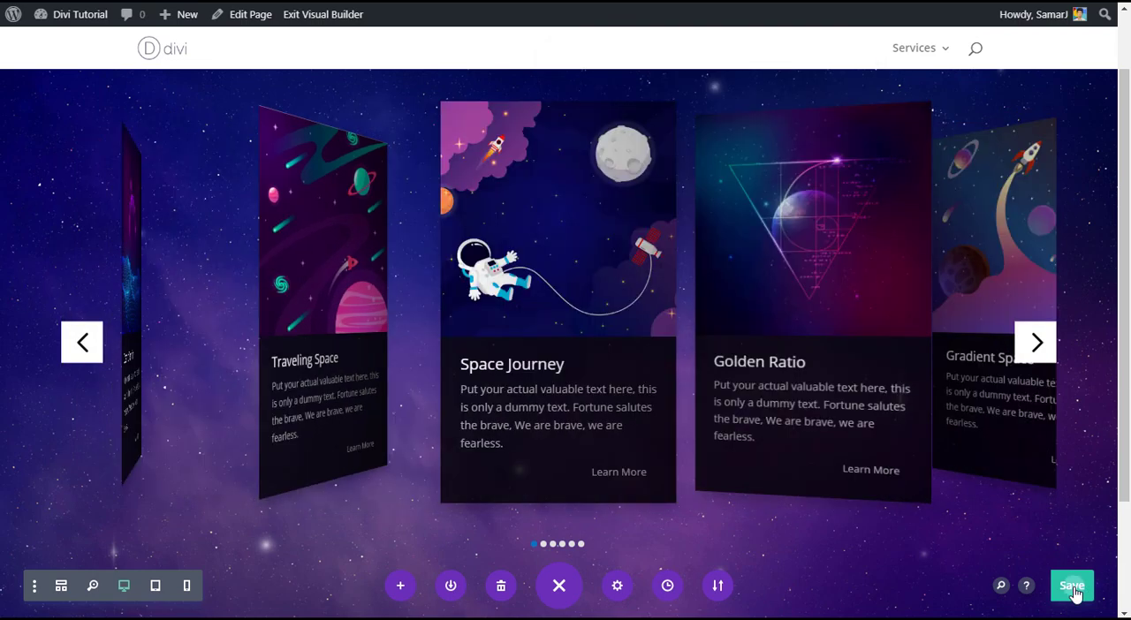
pyautogui.click(1071, 586)
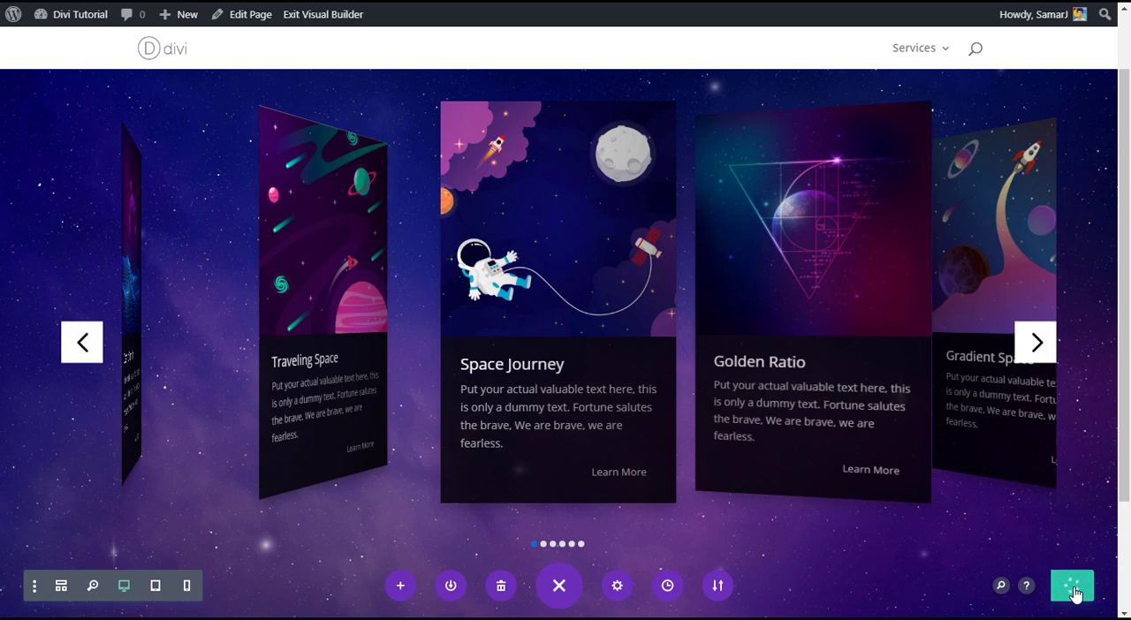
pyautogui.click(1071, 586)
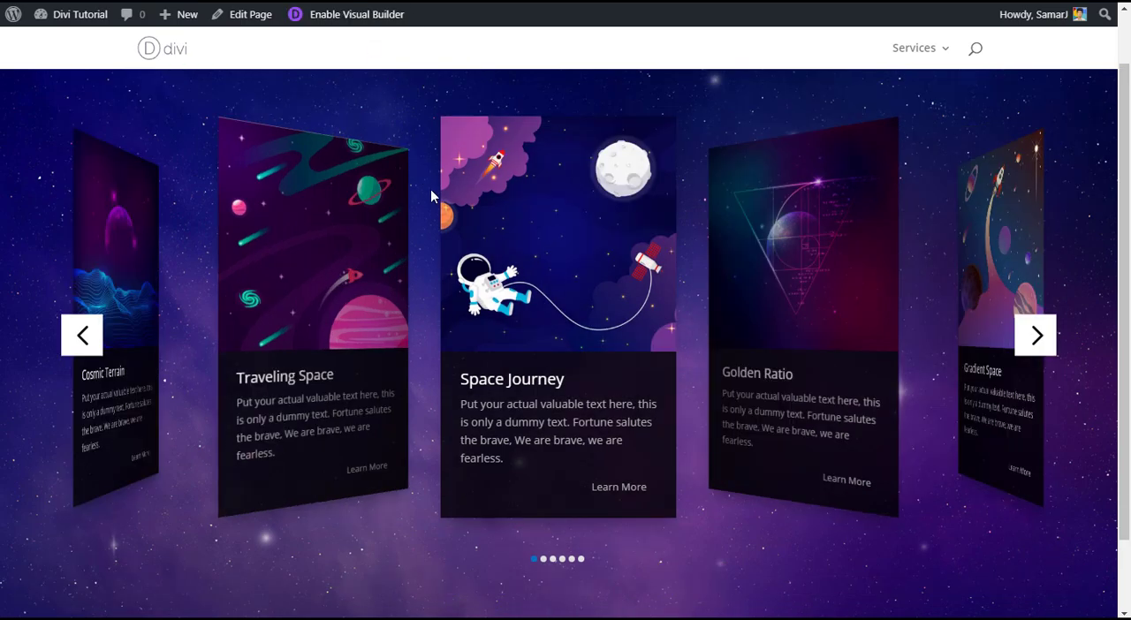
# Step: Scroll to the published carousel and advance it one card to Gradient Space
pyautogui.scroll(-3)
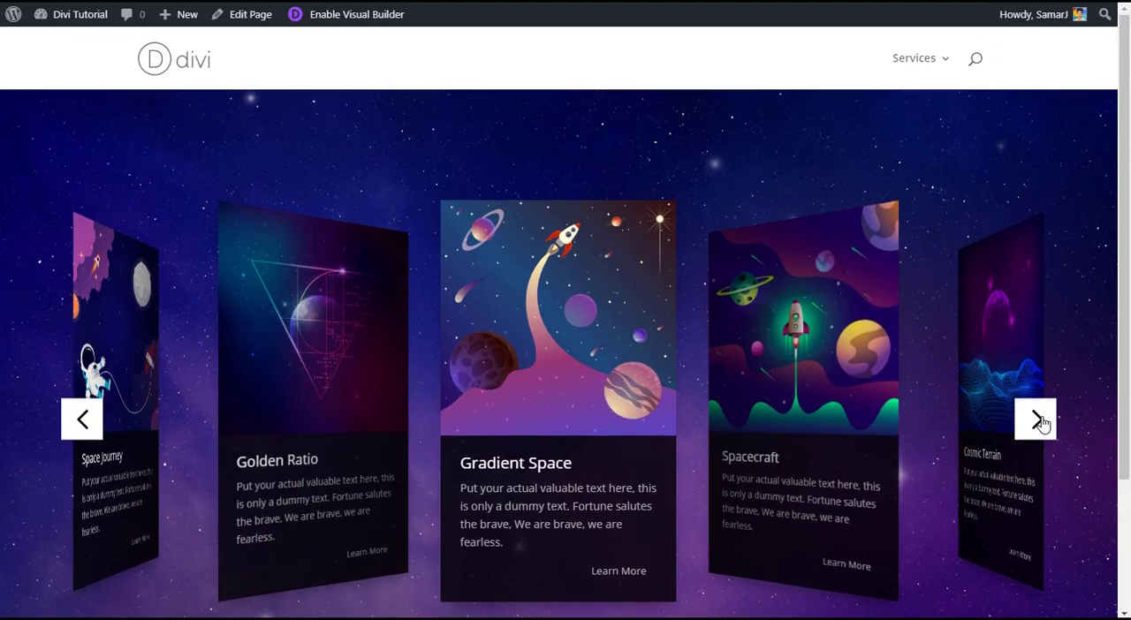
pyautogui.click(1035, 419)
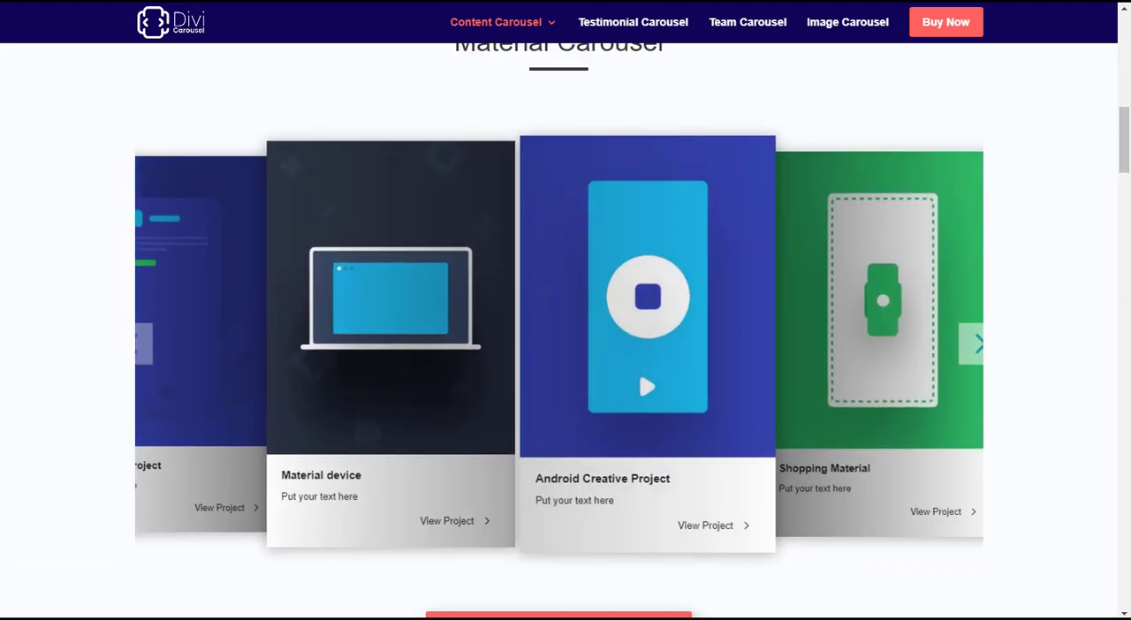
# Step: Scroll the demo page past Material Carousel to the Abstact Carousel with Modern and Fluid cards
pyautogui.scroll(-3)
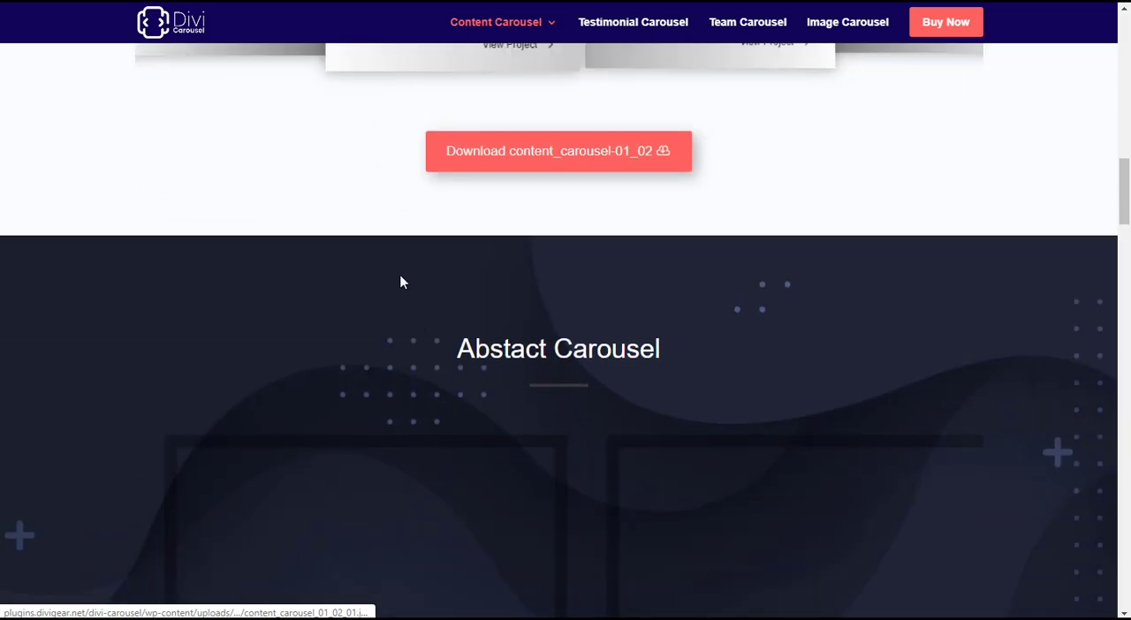
pyautogui.scroll(-3)
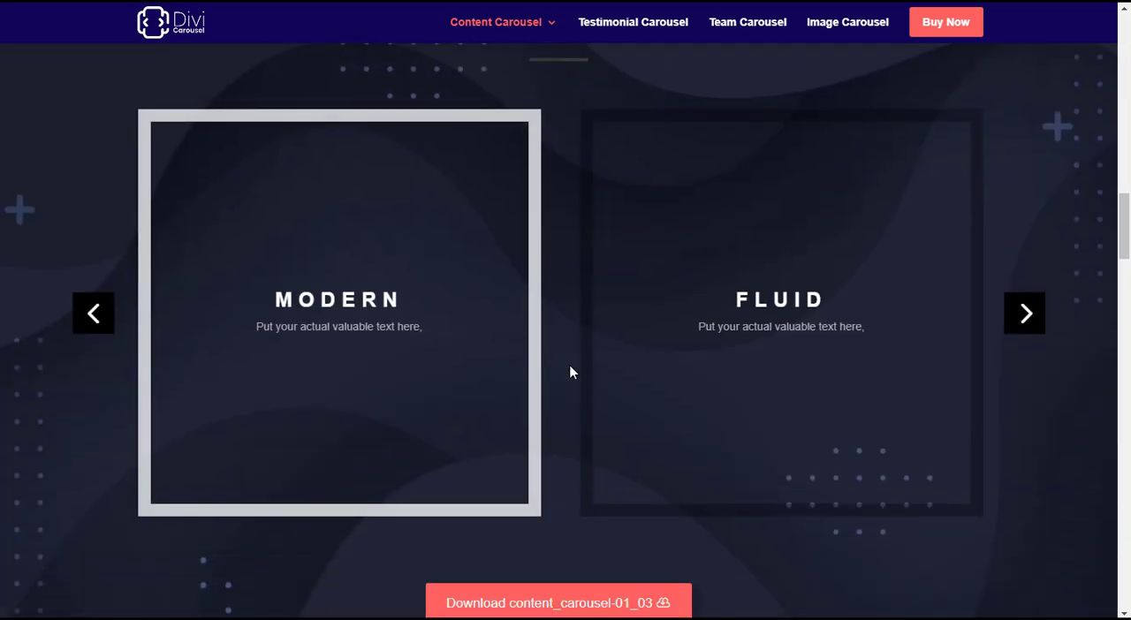